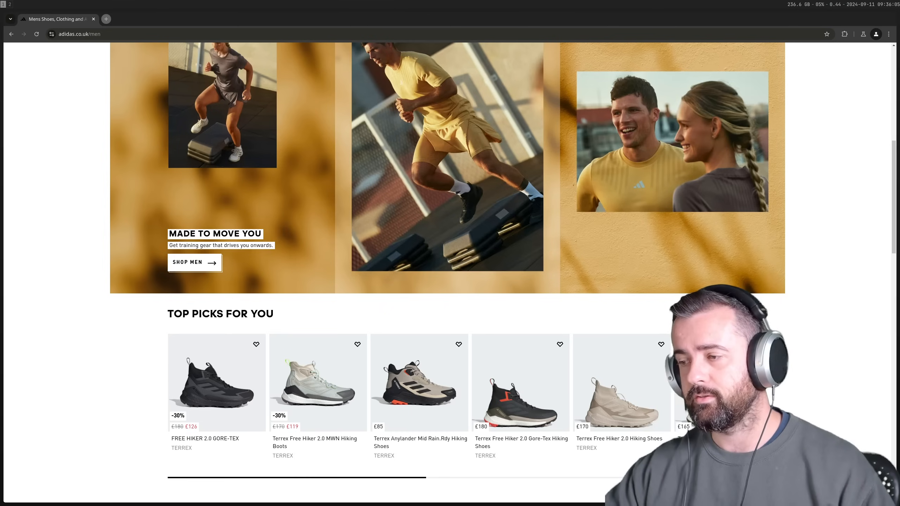
mouse_move(216, 382)
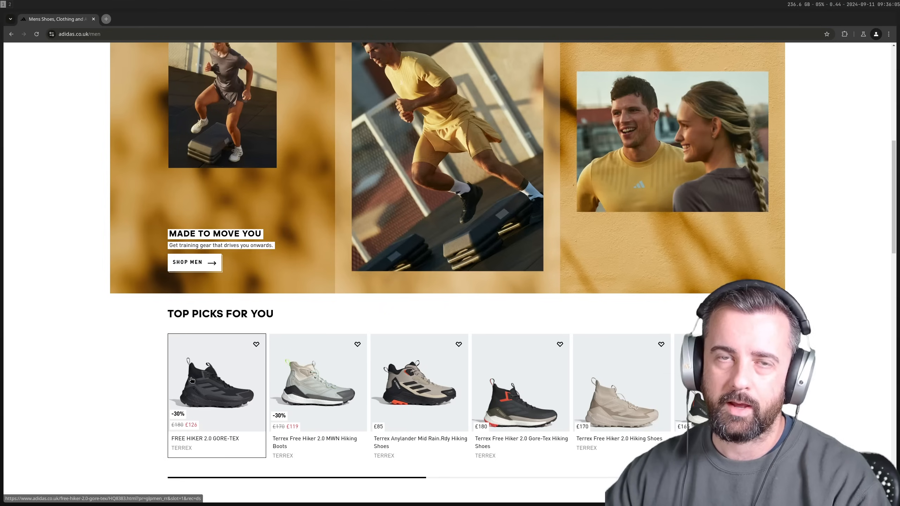
- Open the FREE HIKER 2.0 GORE-TEX card from Top Picks and scroll through its product page
click(216, 383)
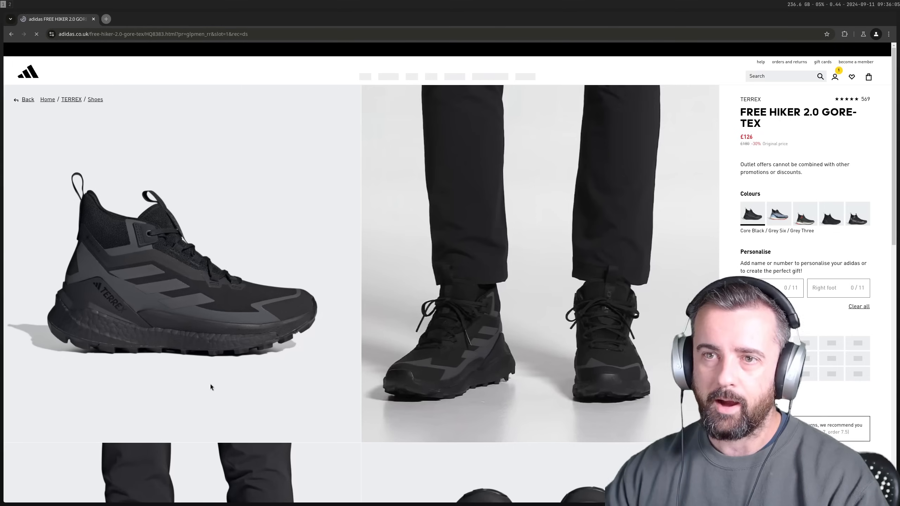
scroll(down, 3)
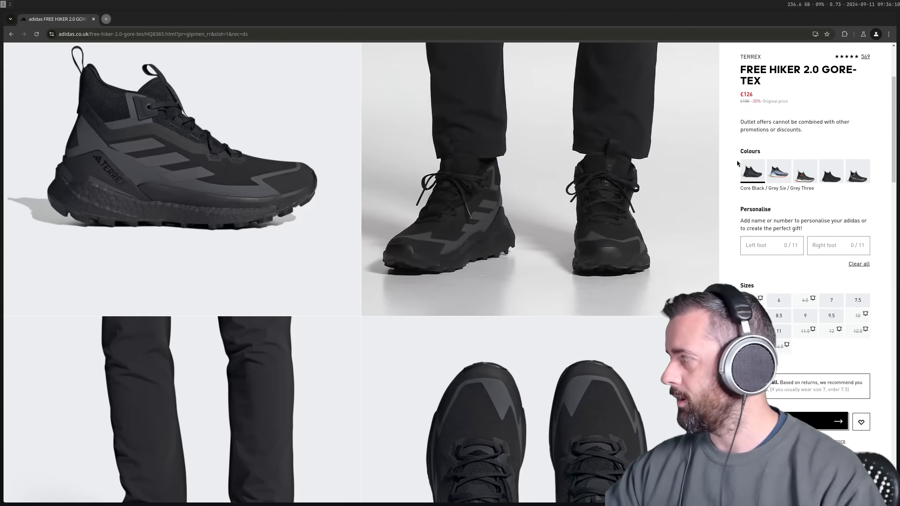
scroll(down, 3)
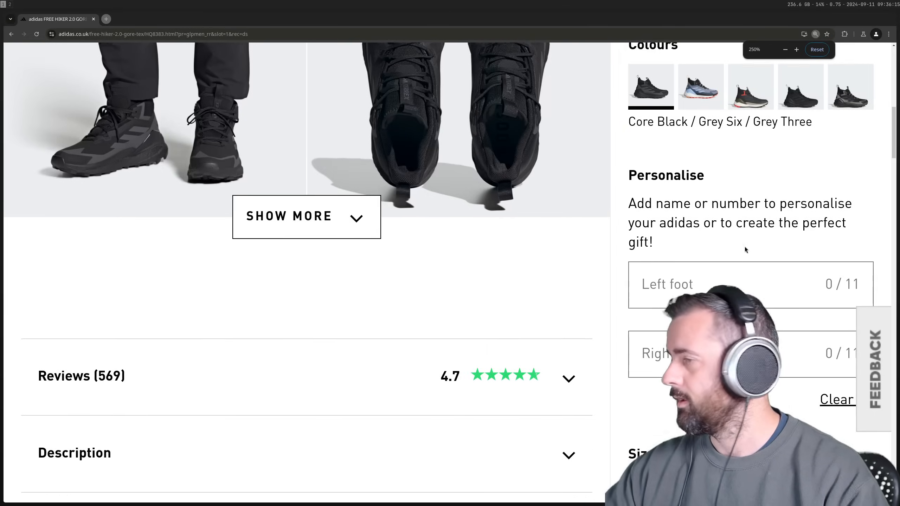
scroll(down, 3)
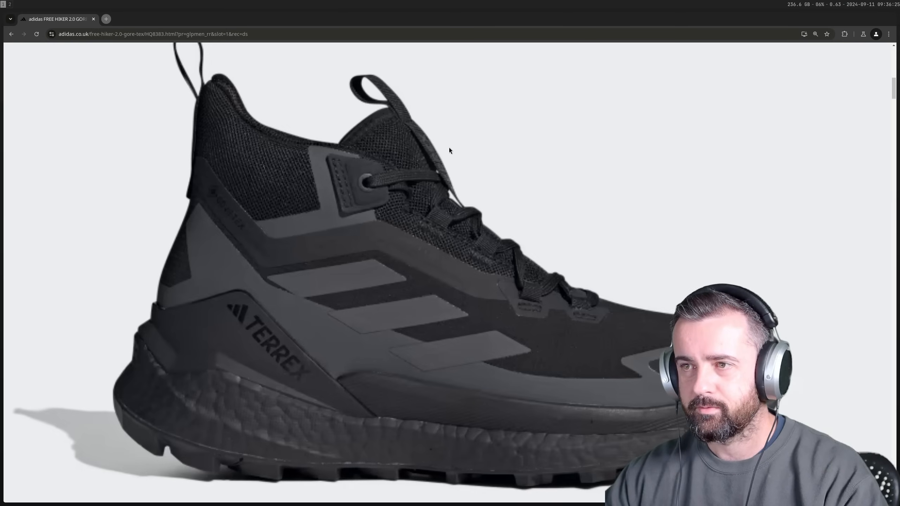
mouse_move(201, 93)
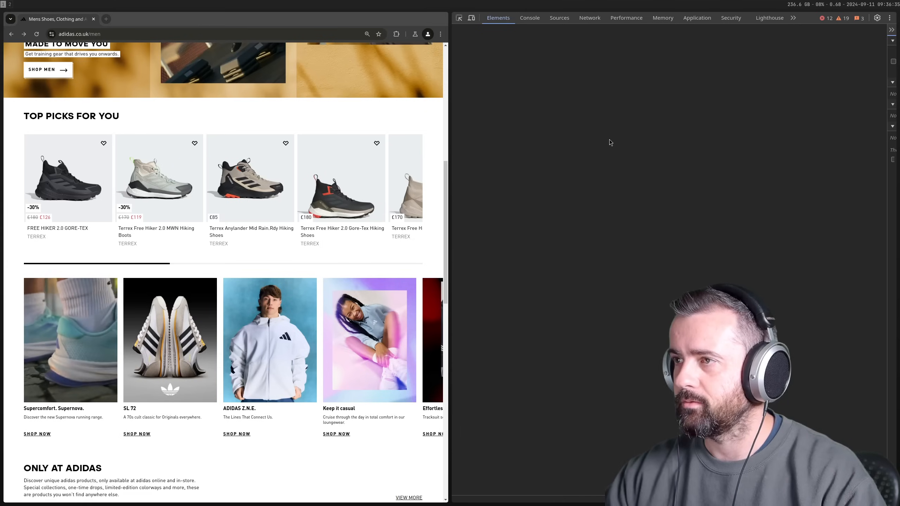
- Switch DevTools to the Network tab and scroll the men's page to record requests
click(588, 17)
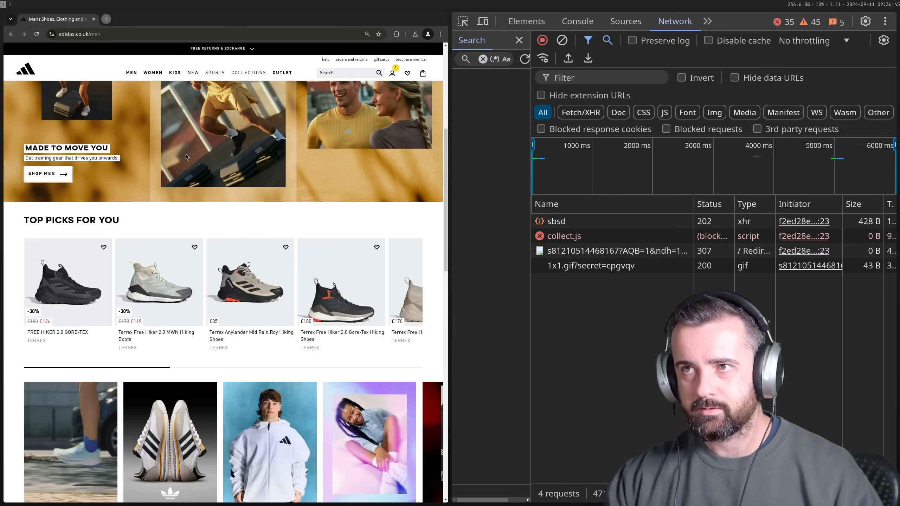
scroll(down, 3)
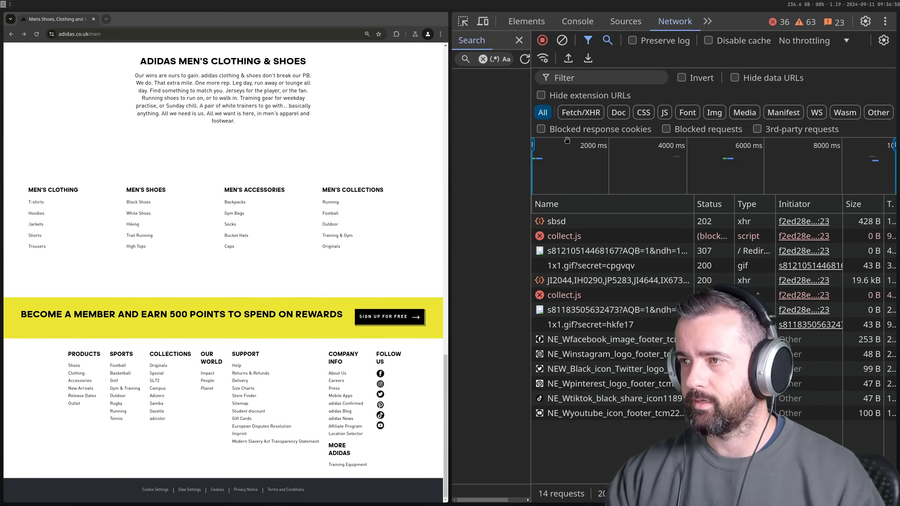
click(579, 111)
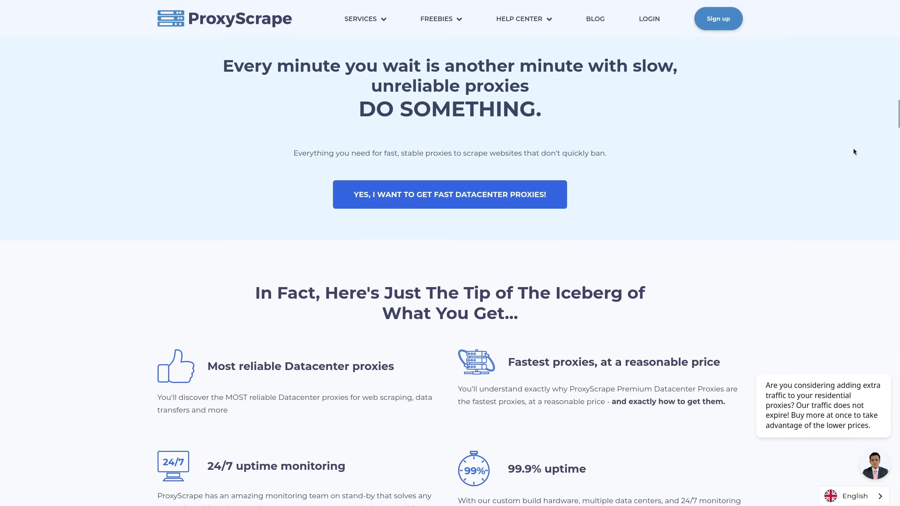
scroll(down, 3)
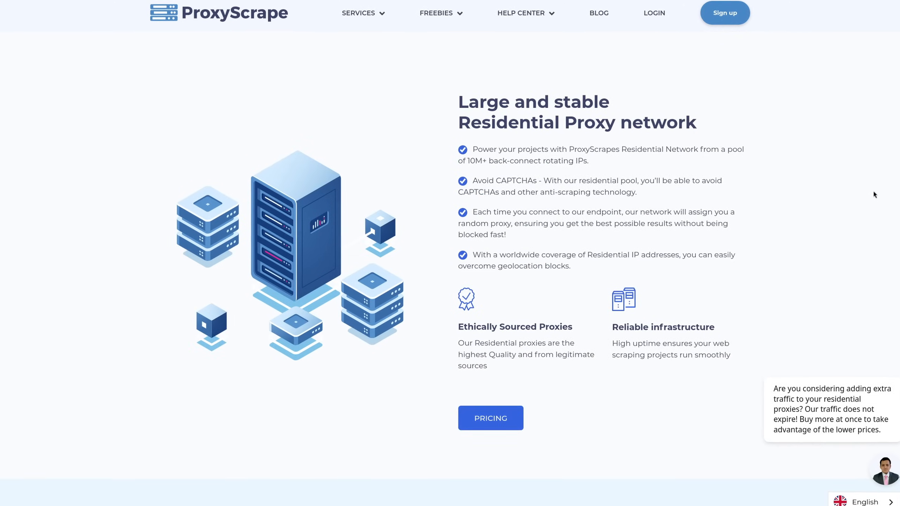
scroll(down, 3)
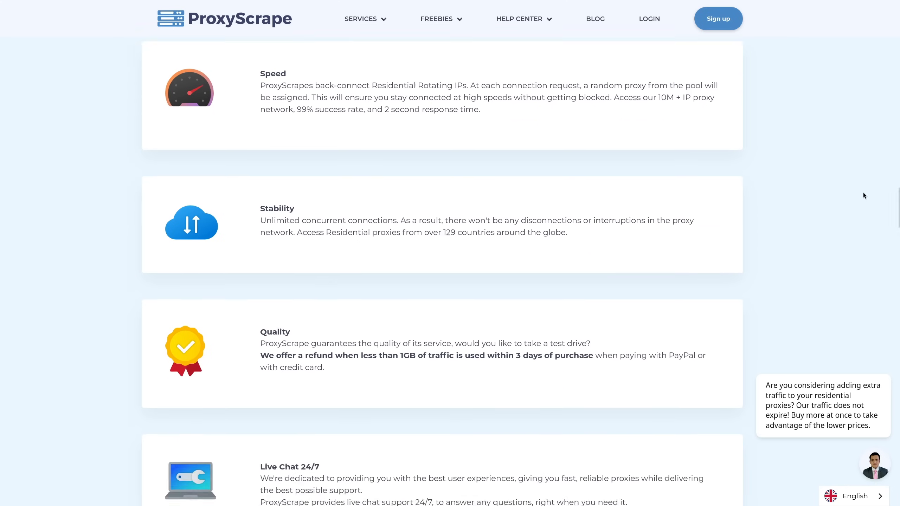
scroll(down, 3)
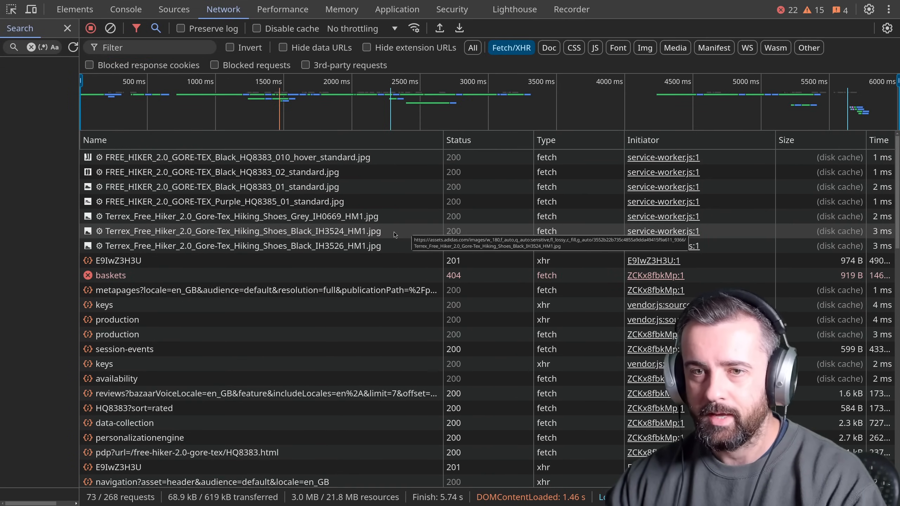
- View the availability request's response body and scroll to the HQ8385 product JSON
scroll(down, 3)
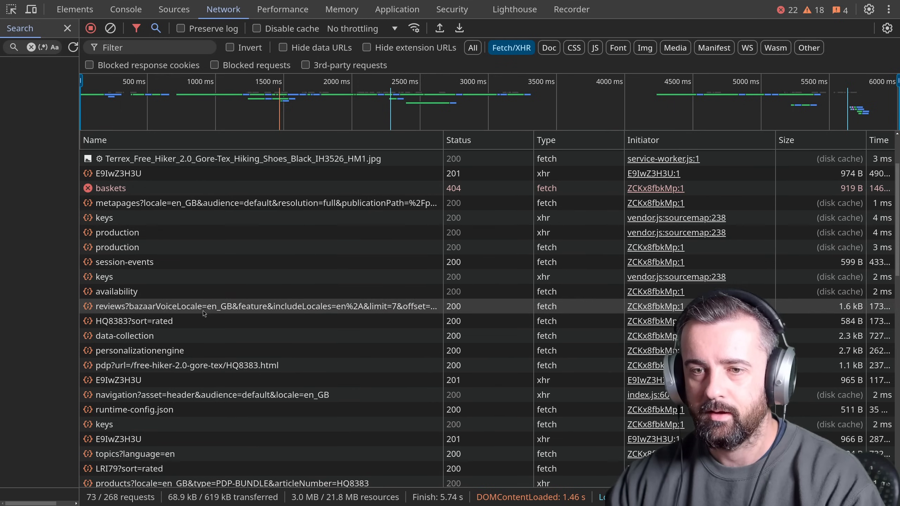
click(116, 291)
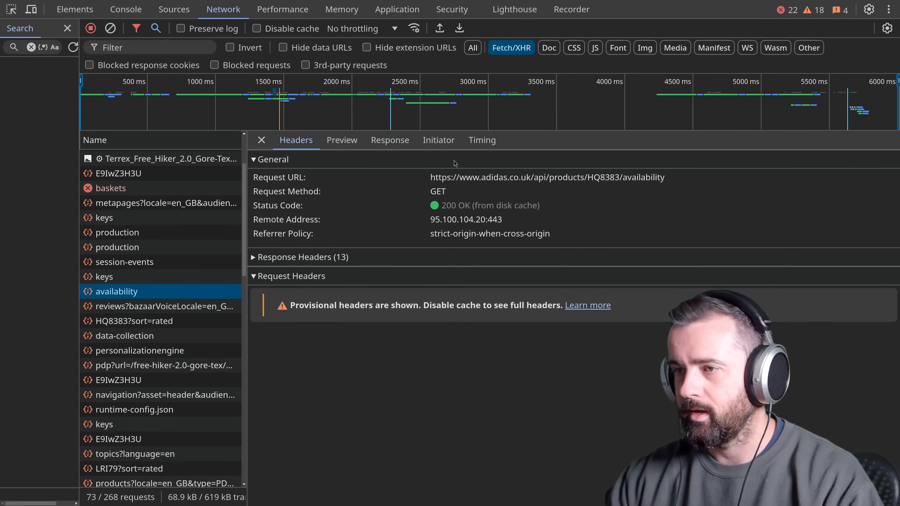
click(388, 140)
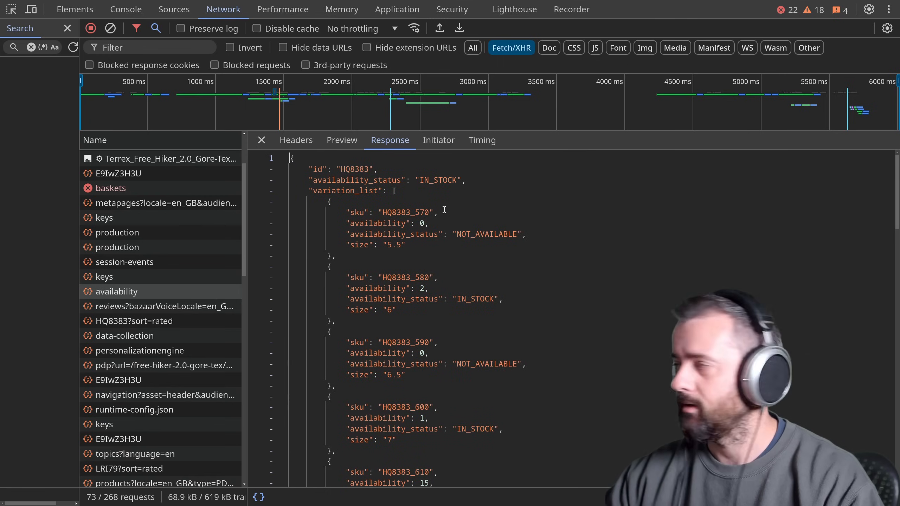
scroll(down, 3)
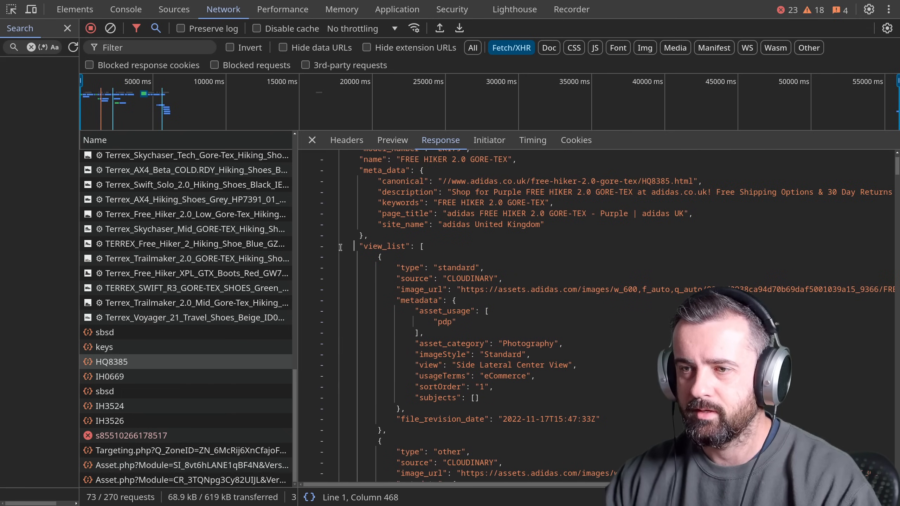
scroll(down, 3)
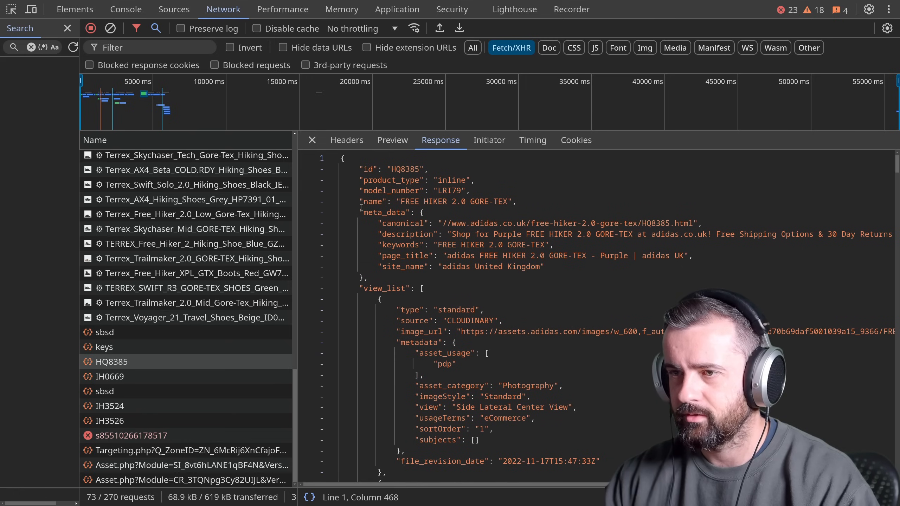
- Fold away the nested meta_data section and the callouts list in the response
click(331, 234)
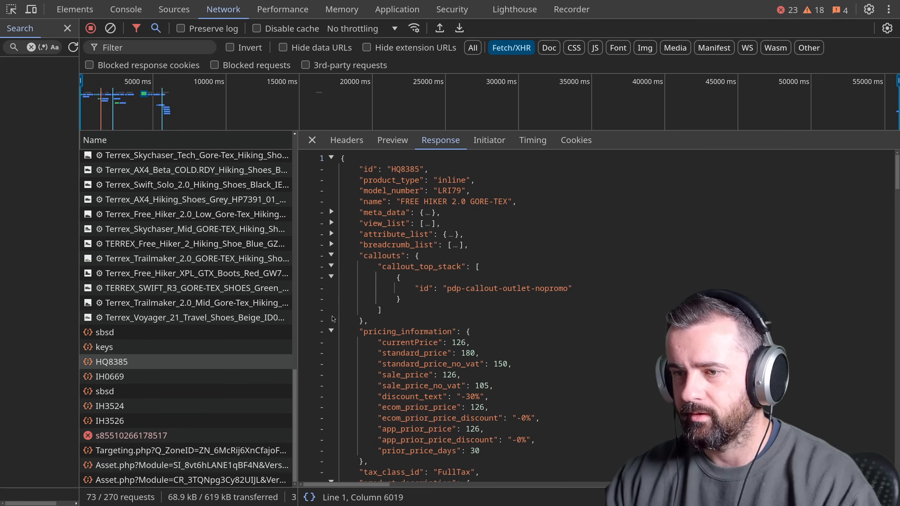
click(331, 267)
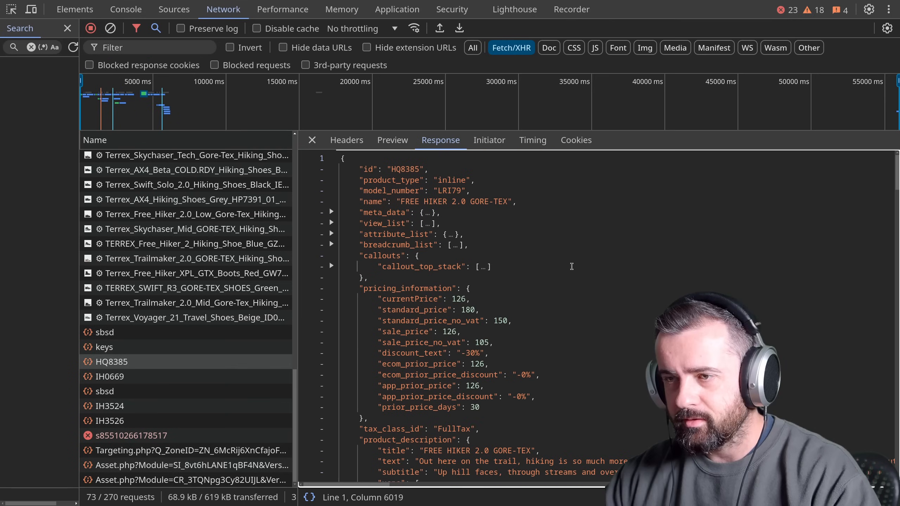
- Open the HQ8385 product API in a tab, inspect IH0669 headers, and open the availability URL in a new tab
click(346, 140)
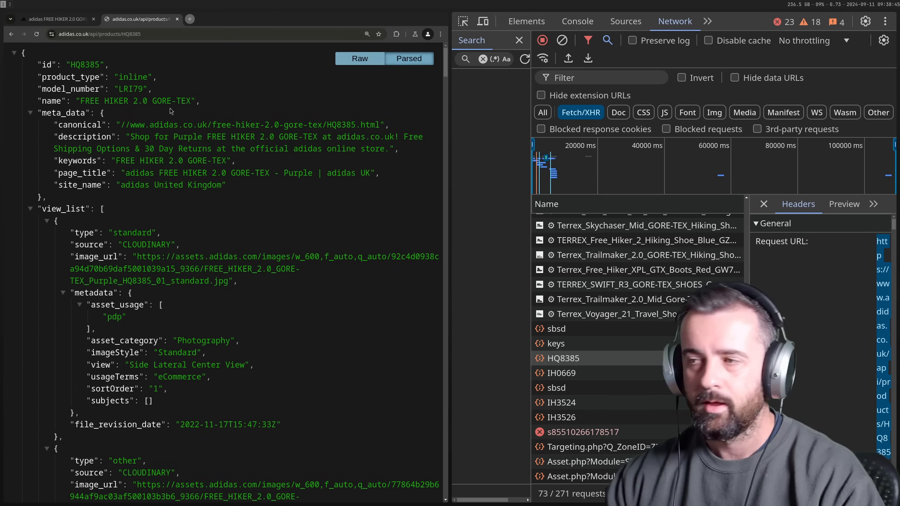
click(561, 373)
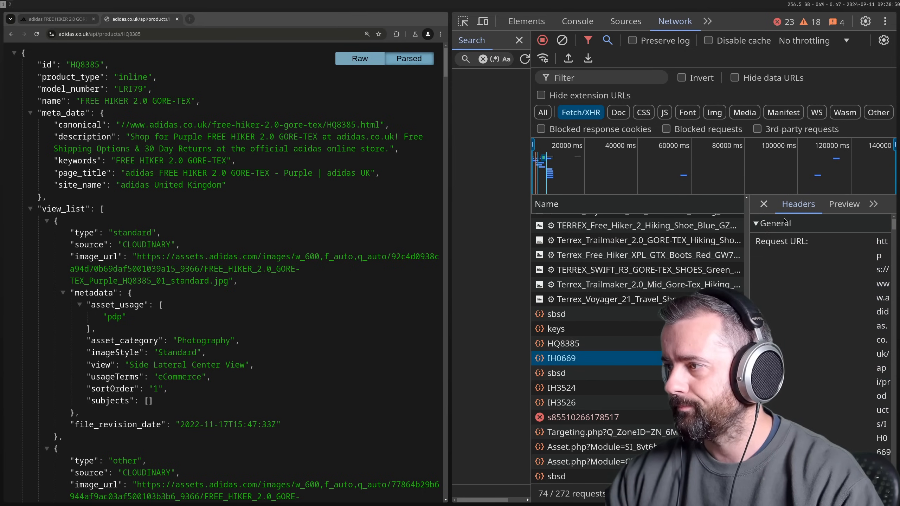
click(561, 358)
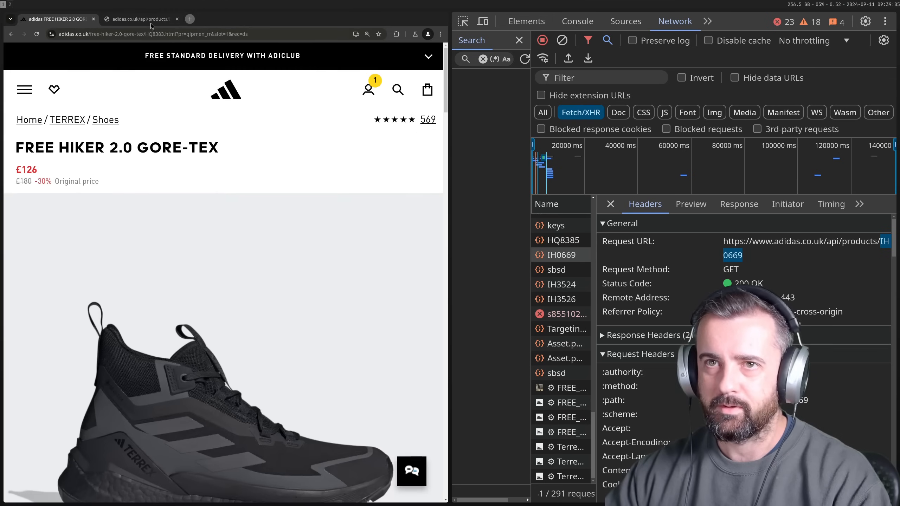
click(137, 19)
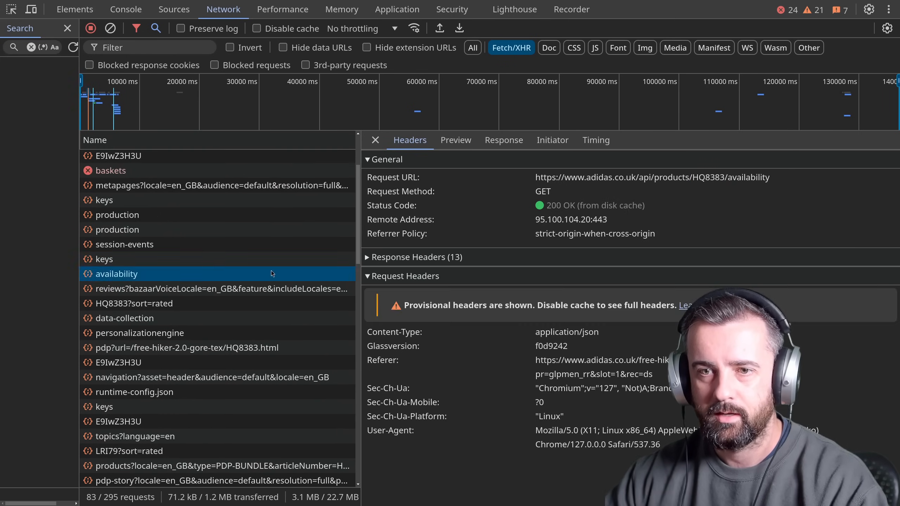
double_click(651, 176)
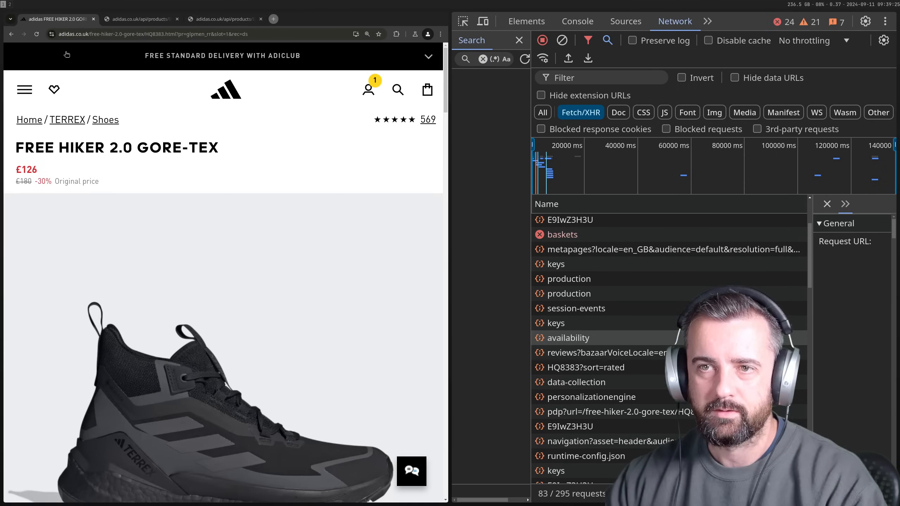
- Reload the page and search the adidas site for 'boots' while recording requests
key(ctrl+plus)
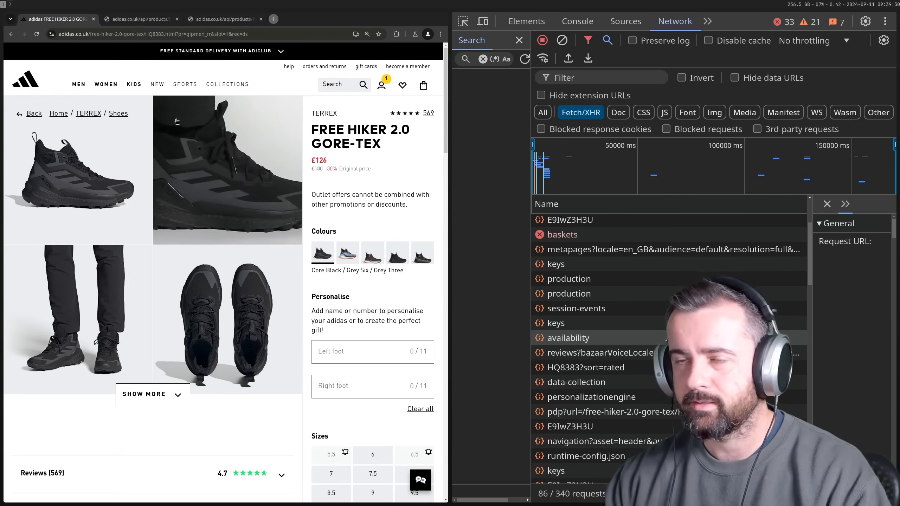
click(338, 85)
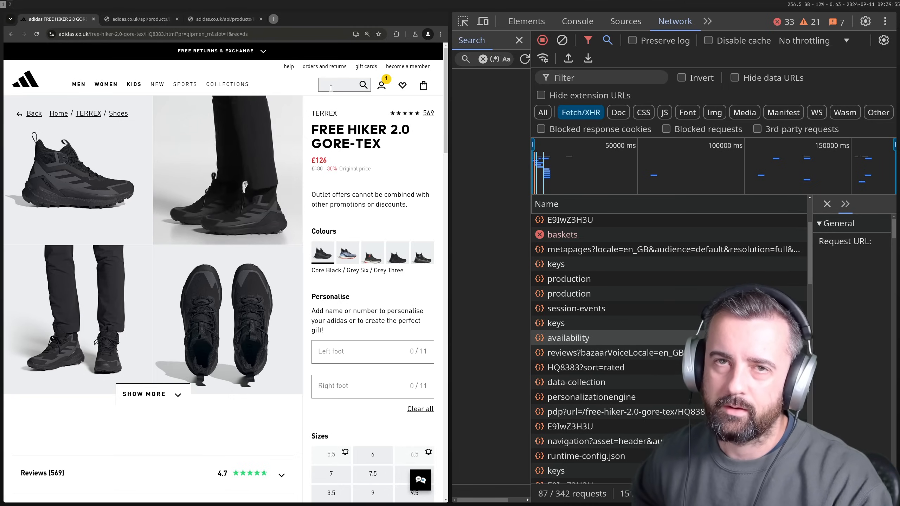
text(boots)
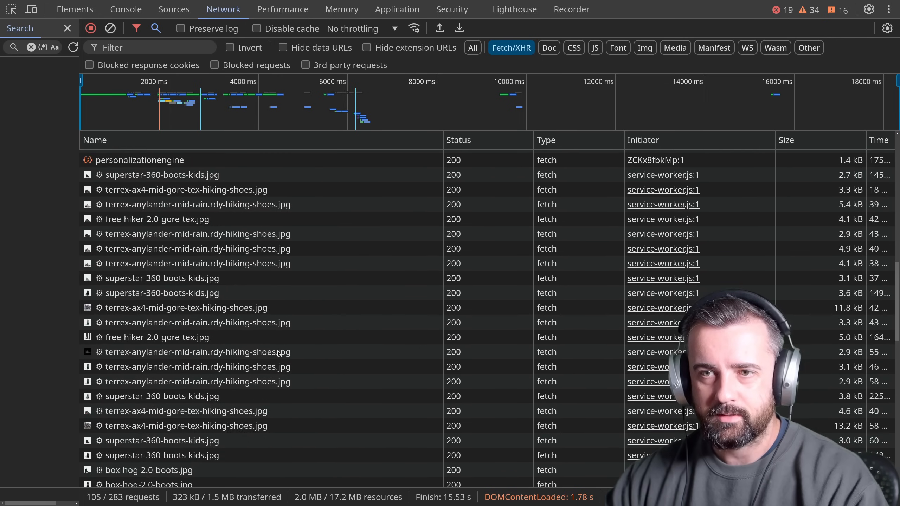
click(139, 160)
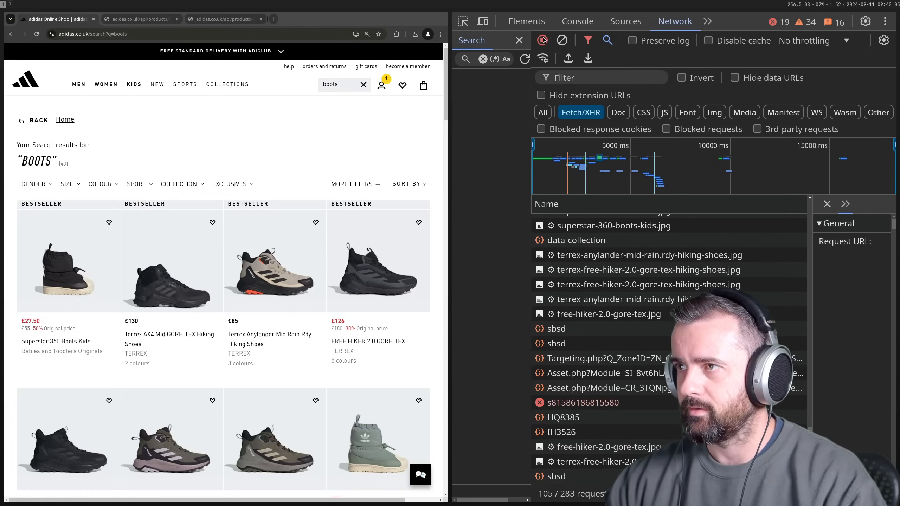
click(541, 40)
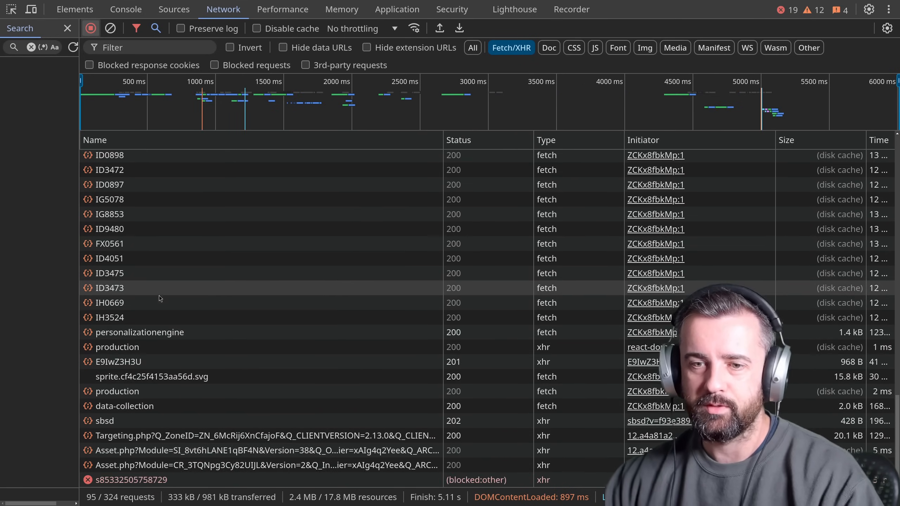
- View the ID9465 product response, then select the search?query=boots request's full content-engine URL
click(109, 265)
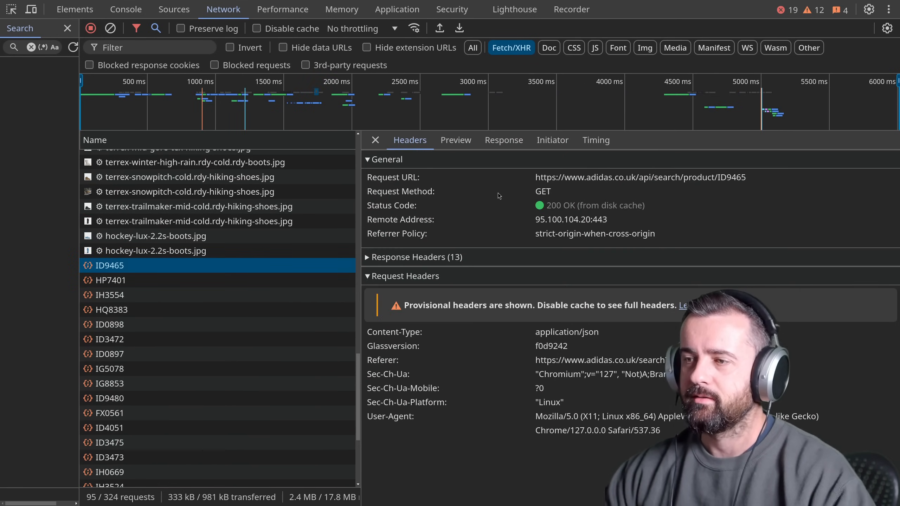
click(502, 140)
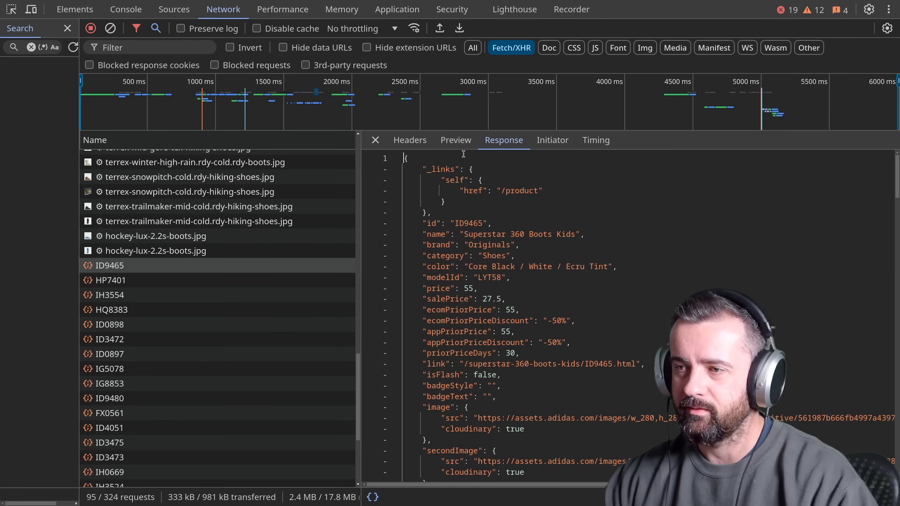
click(409, 140)
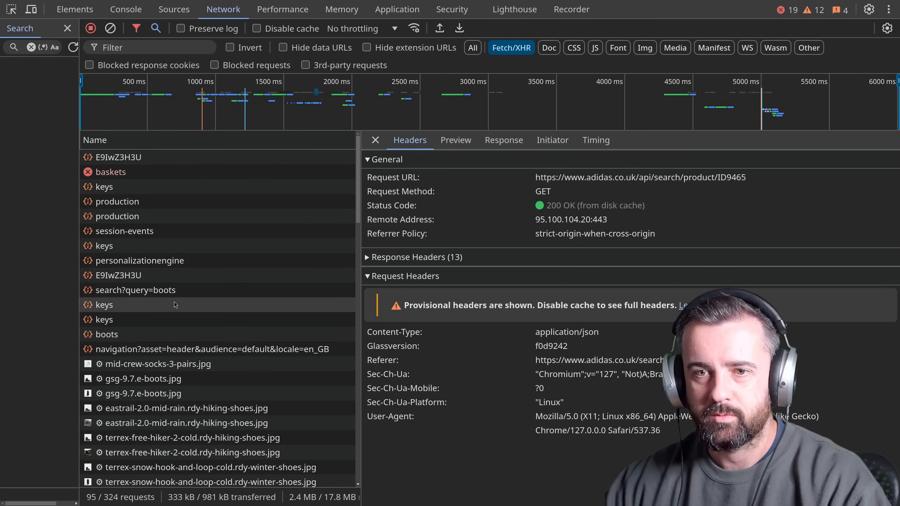
click(135, 290)
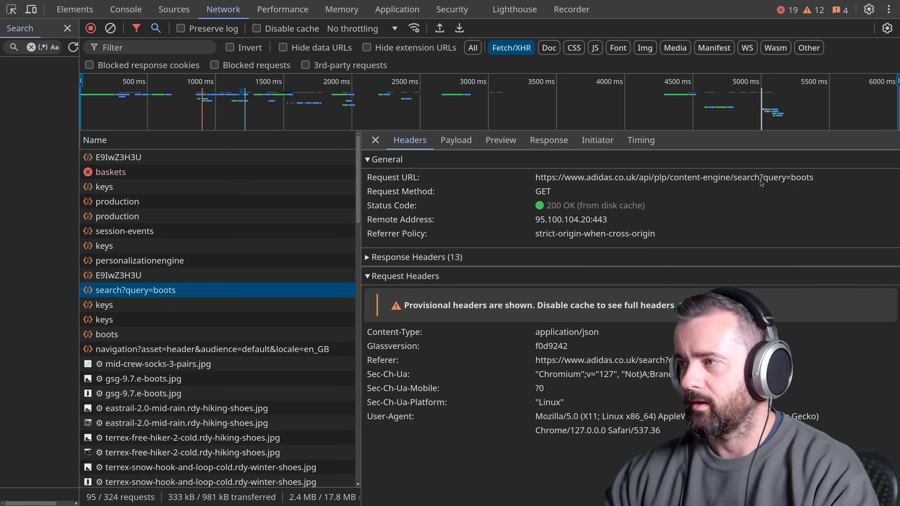
double_click(673, 177)
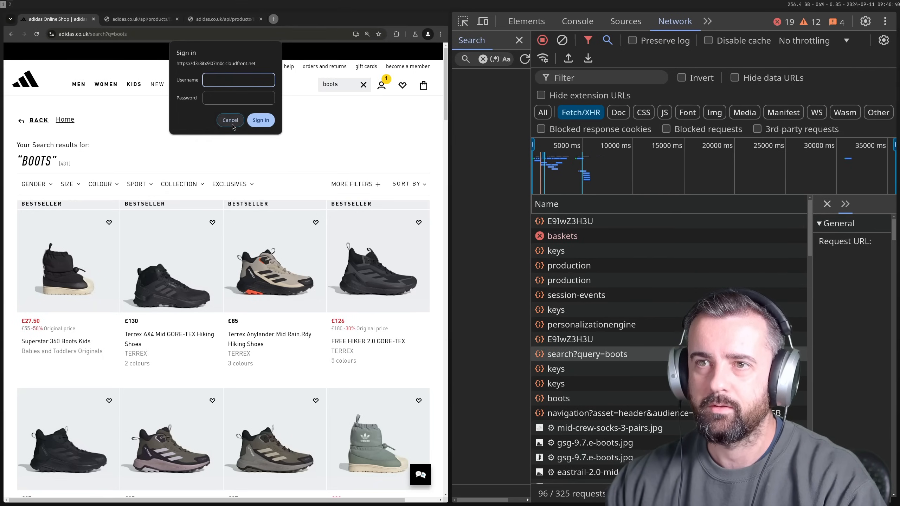
- Dismiss the proxy sign-in prompt and collapse the layout node in the boots search JSON
click(309, 19)
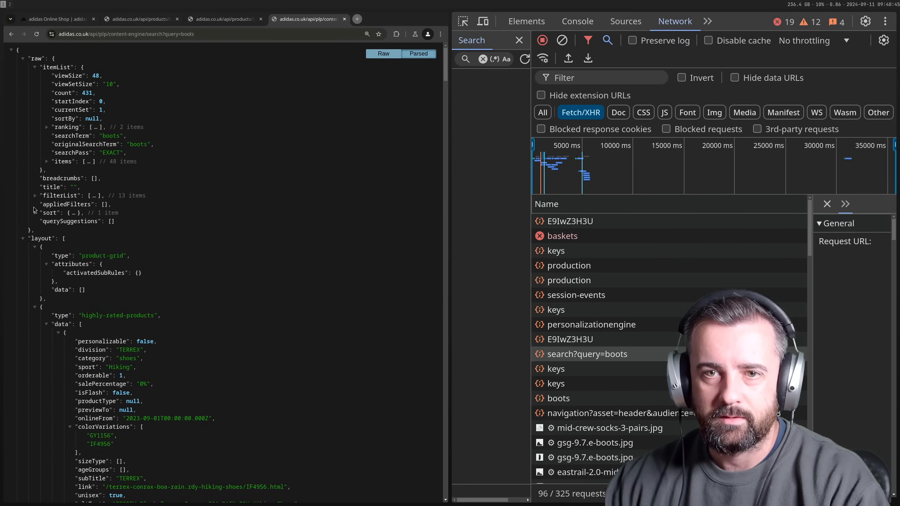
click(23, 238)
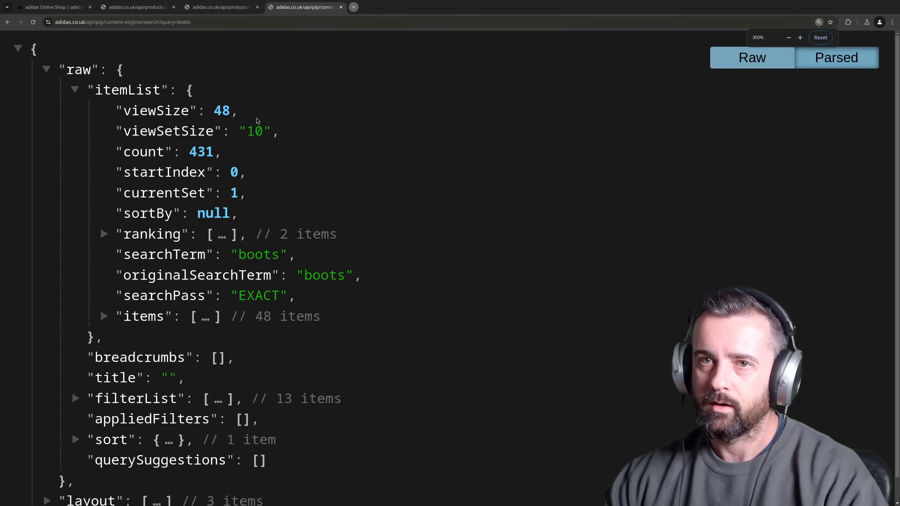
scroll(down, 3)
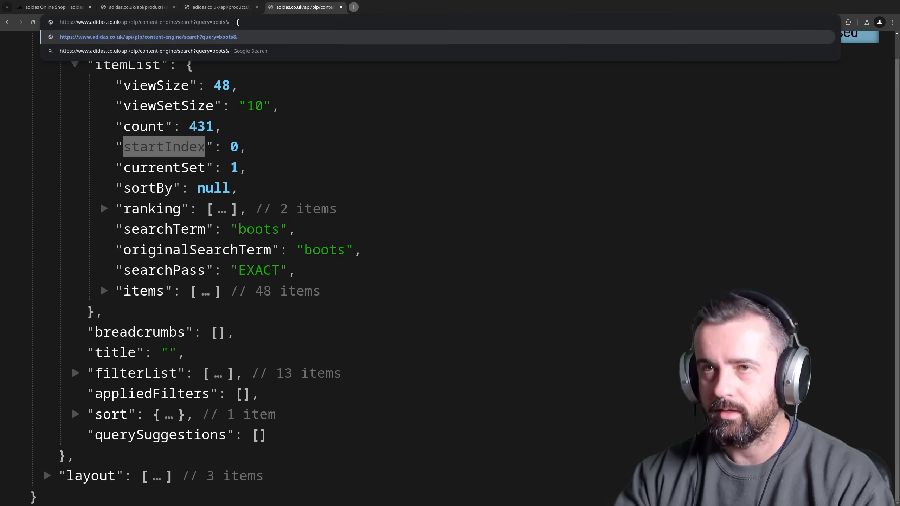
- Add startIndex= to the search URL, reload it and expand the ranking array in the results
text(startIndex=10)
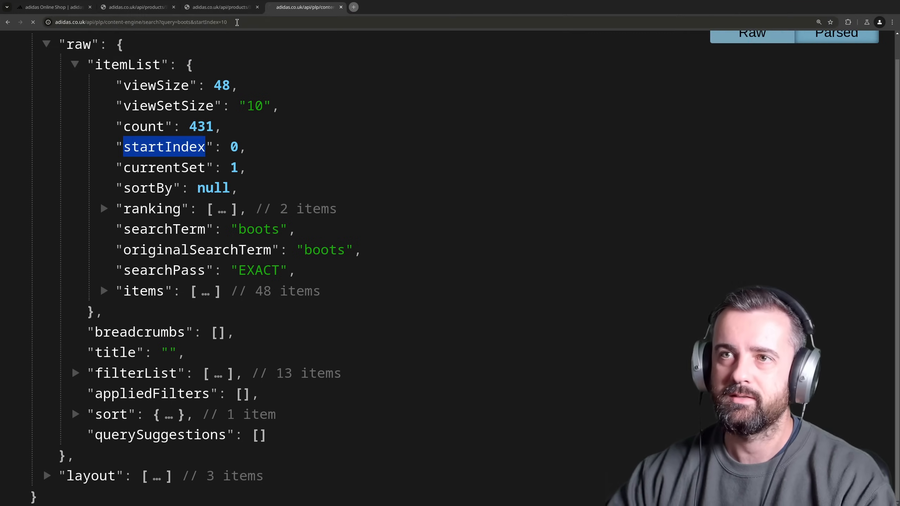
click(104, 208)
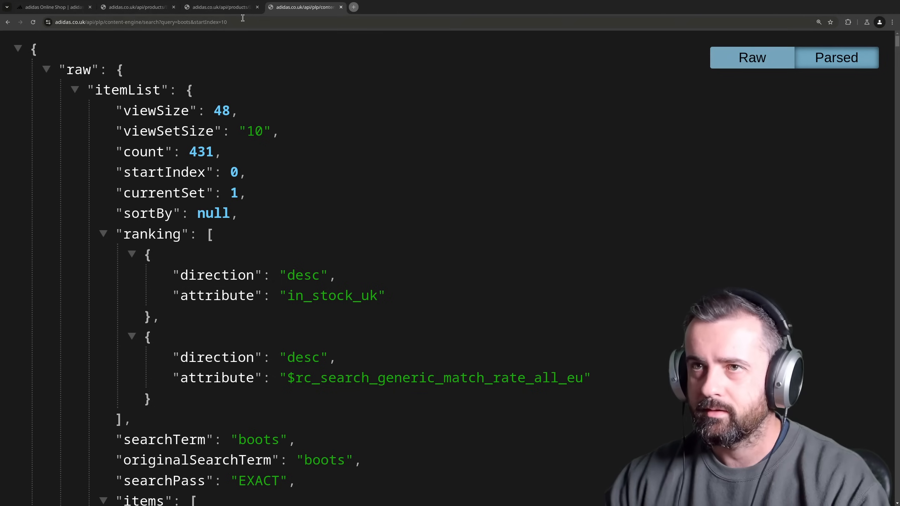
click(138, 22)
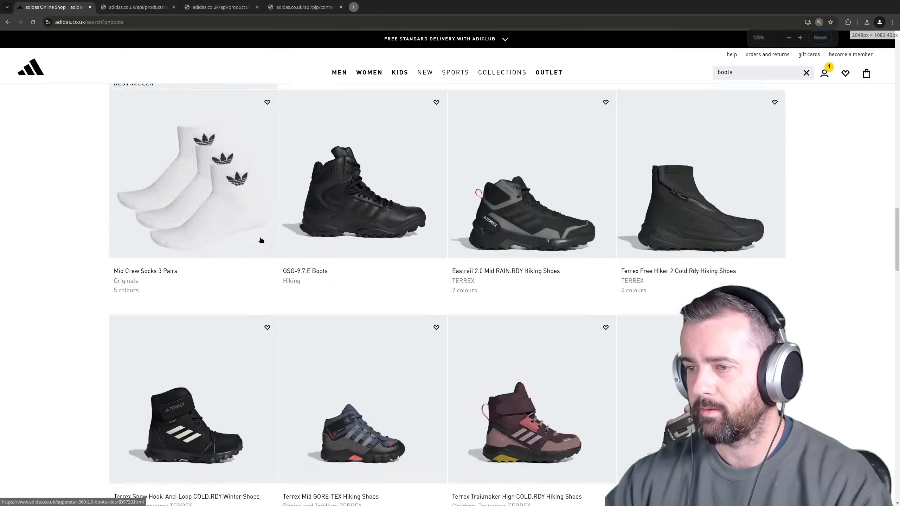
- Go to the next page of boots results and select the search?query=boots&start=48 request in Network
scroll(down, 3)
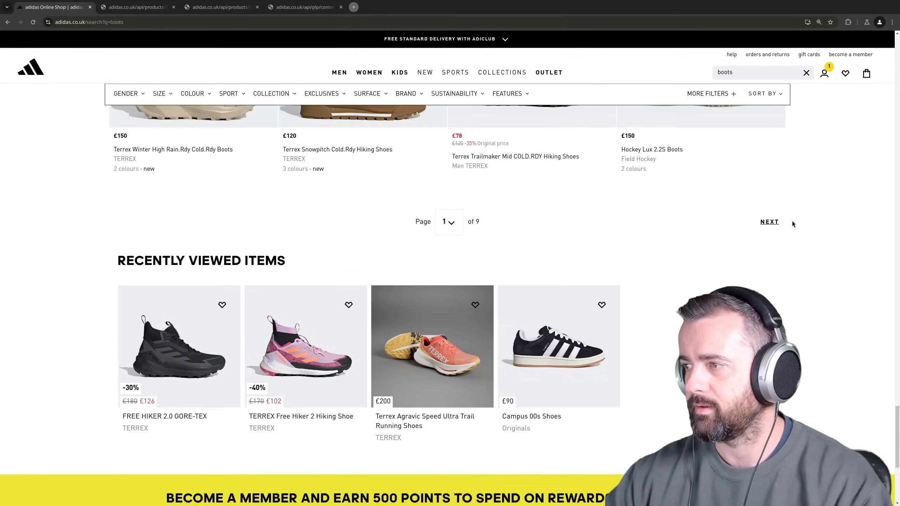
click(769, 222)
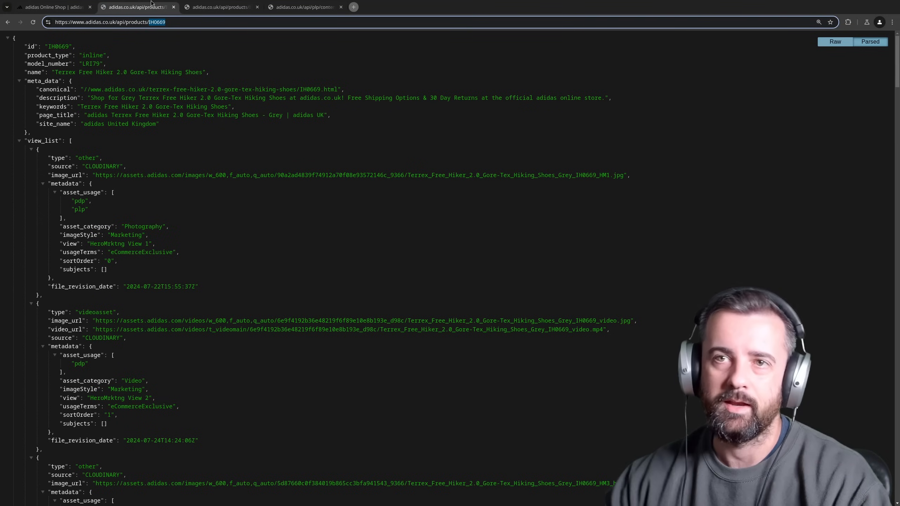
key(F12)
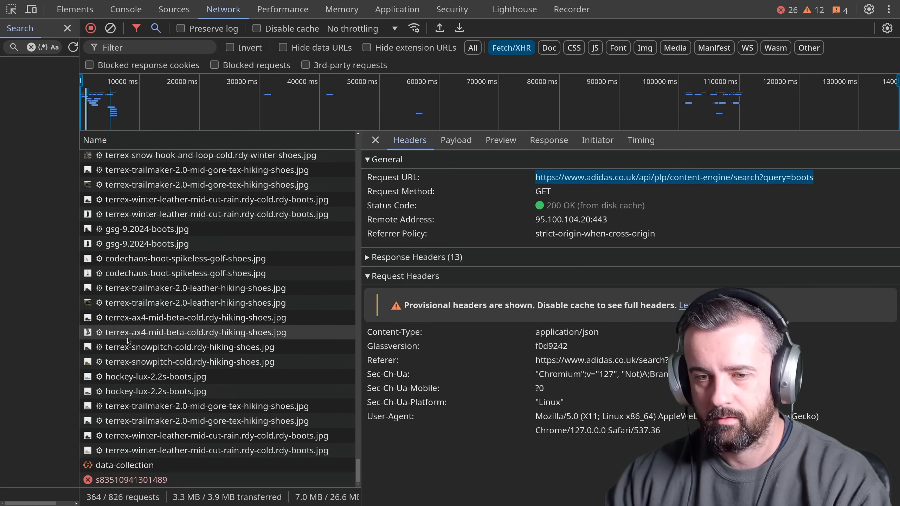
scroll(down, 3)
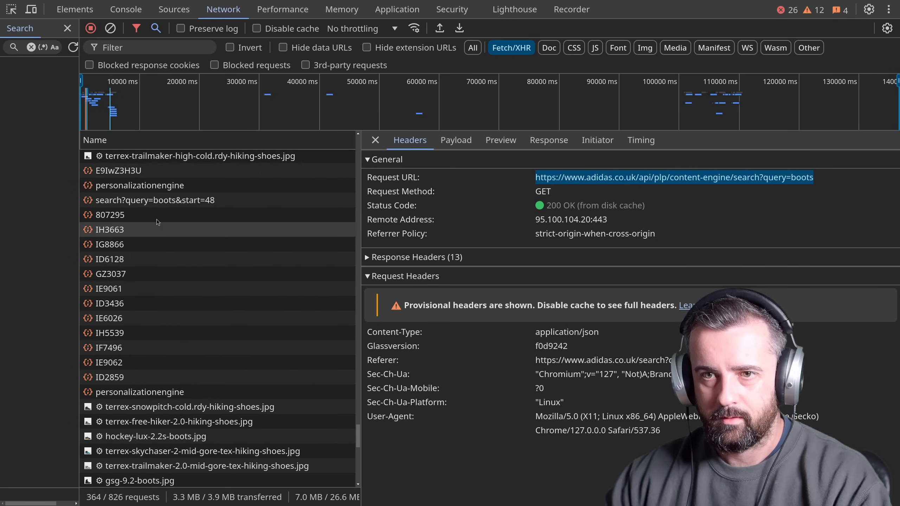
click(154, 199)
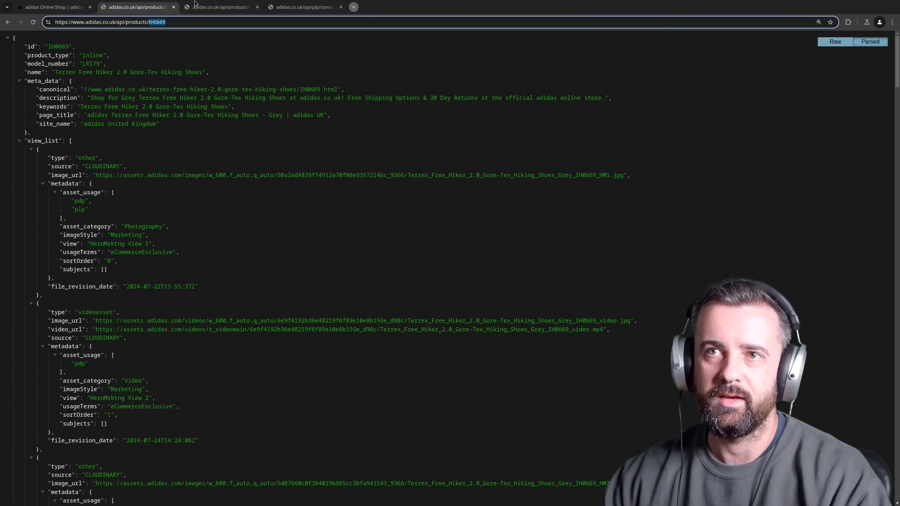
- Query the search API tab with start=10 and then edit the address to start=0
click(304, 7)
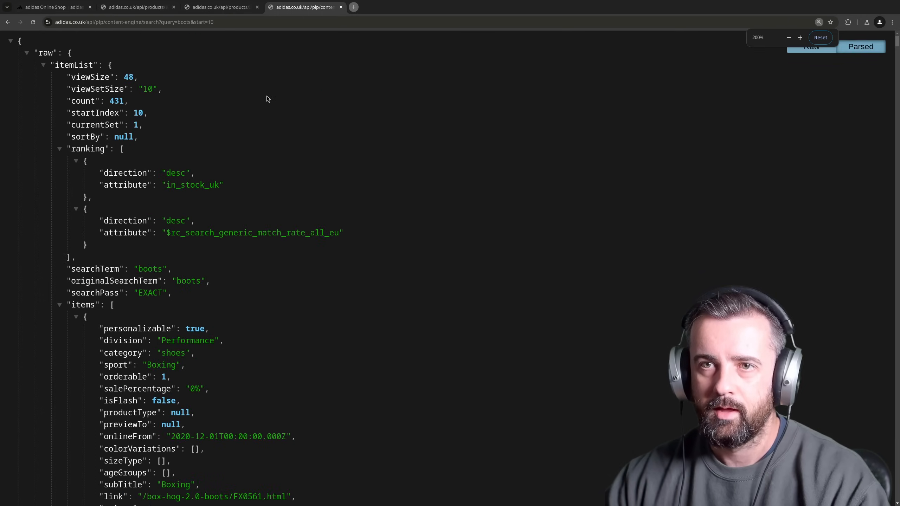
click(820, 37)
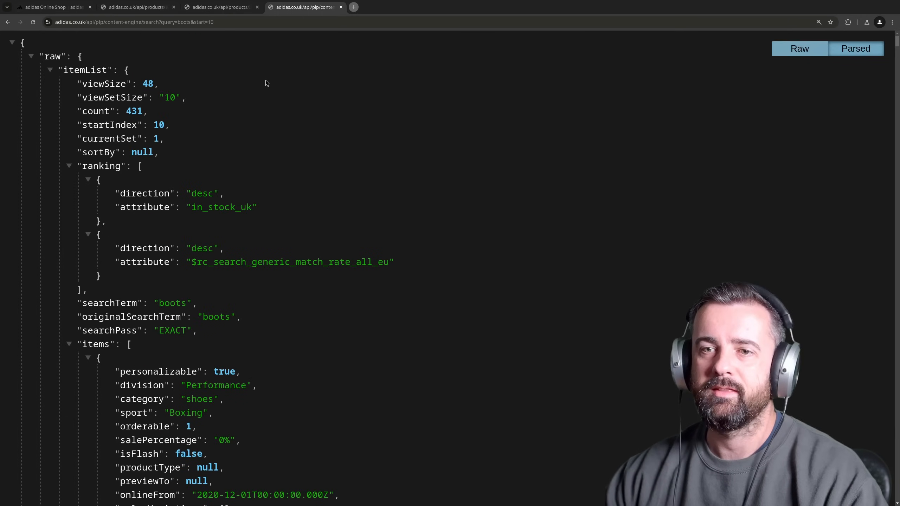
scroll(down, 3)
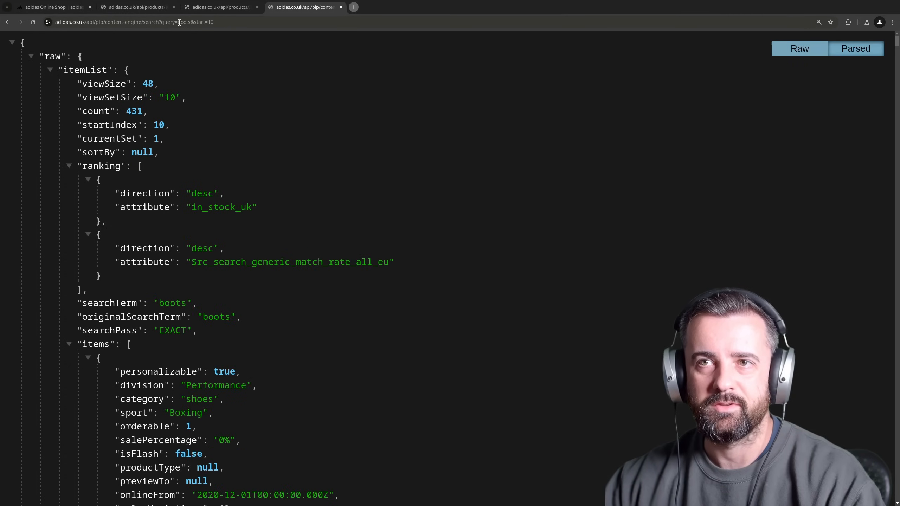
click(144, 22)
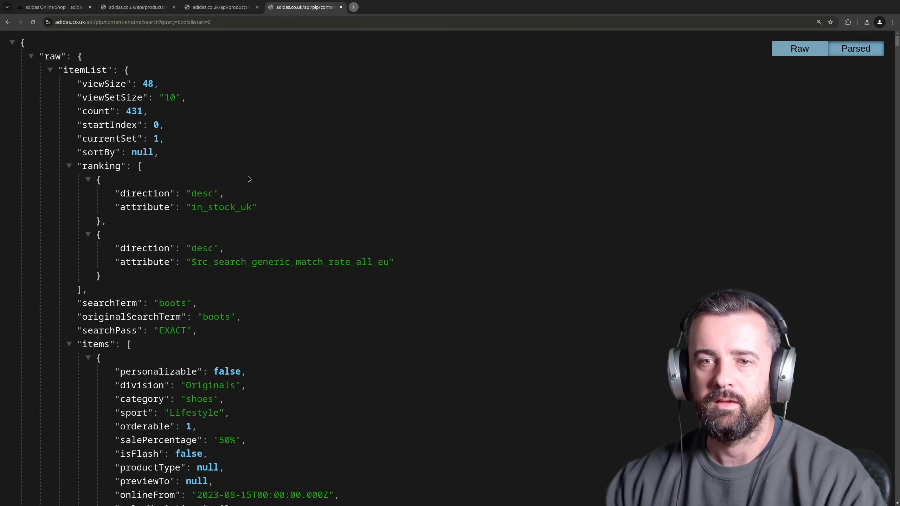
- Scroll through the first product's fields, then switch to the product details tab
scroll(down, 3)
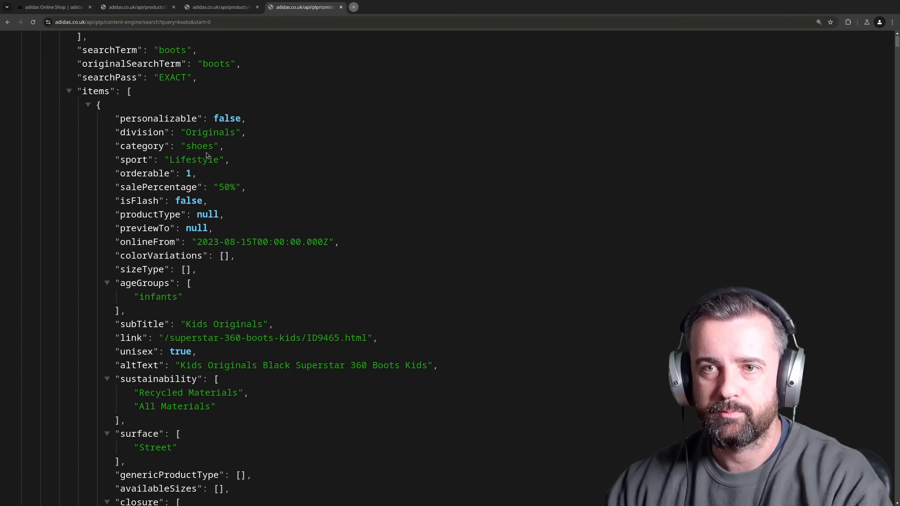
scroll(down, 3)
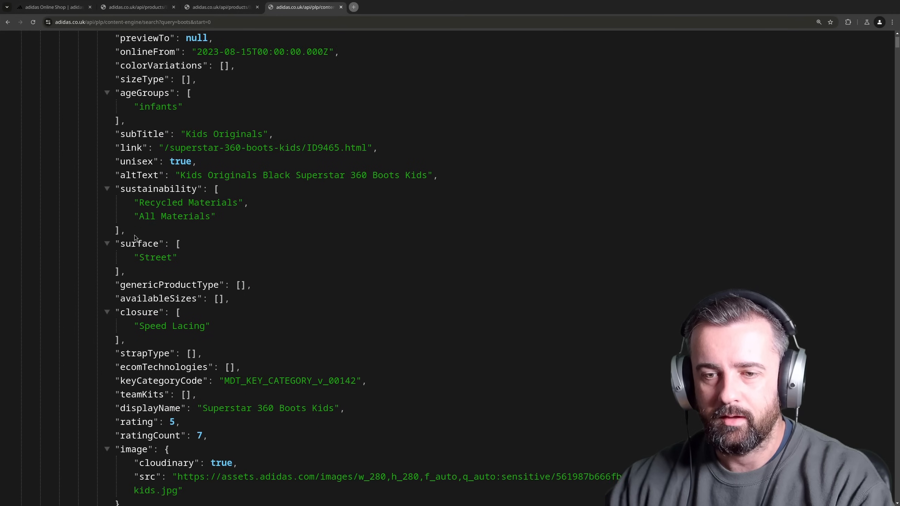
scroll(down, 3)
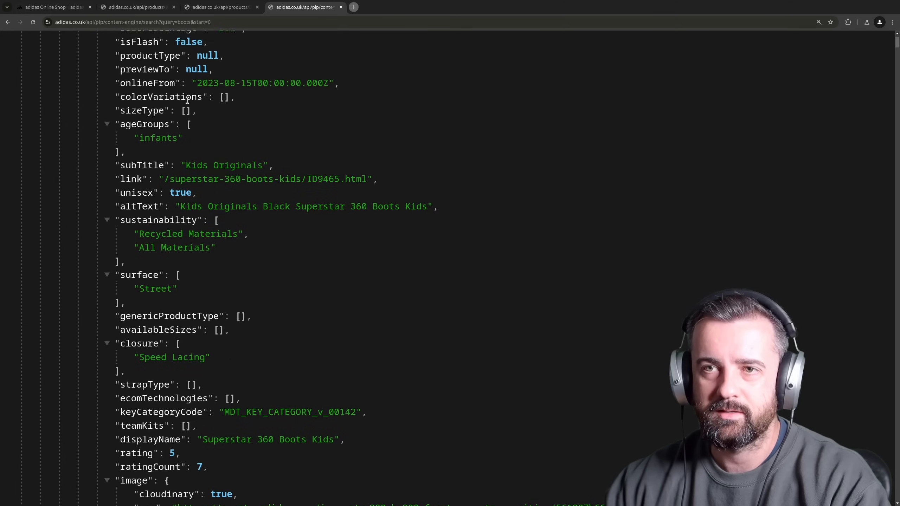
scroll(down, 3)
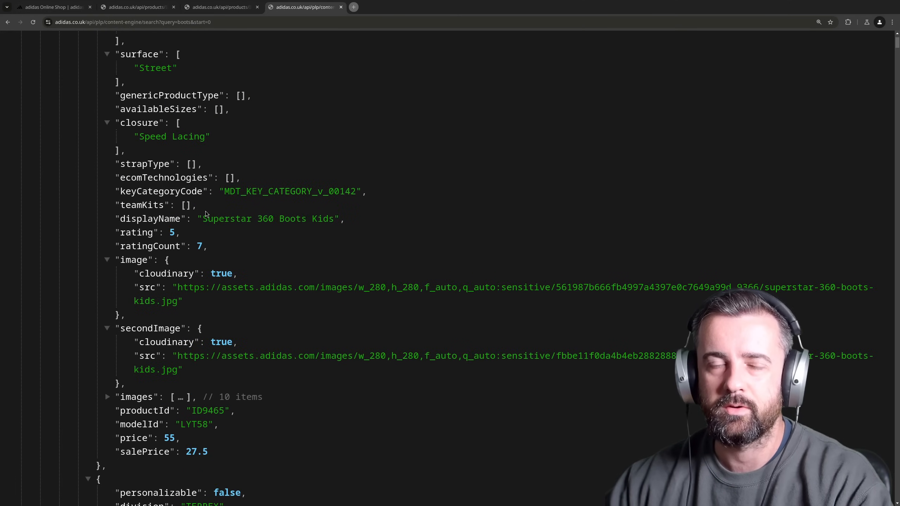
scroll(down, 3)
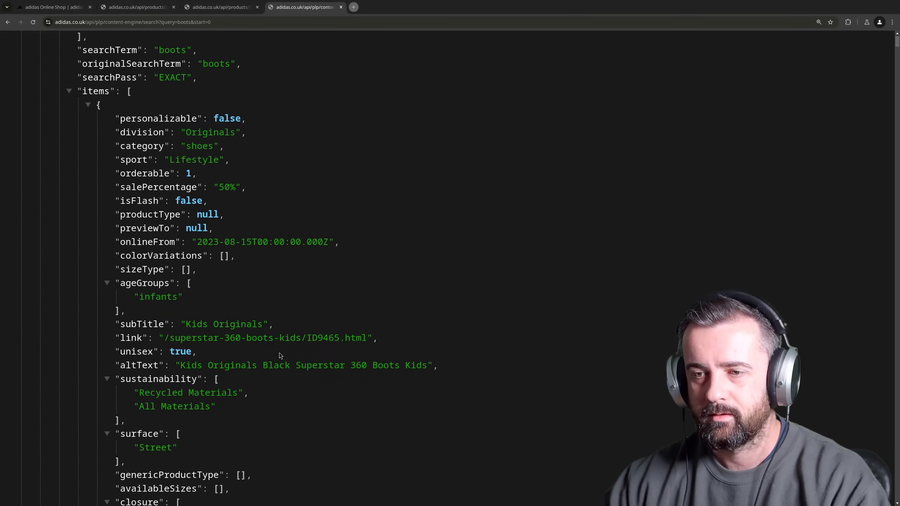
click(135, 7)
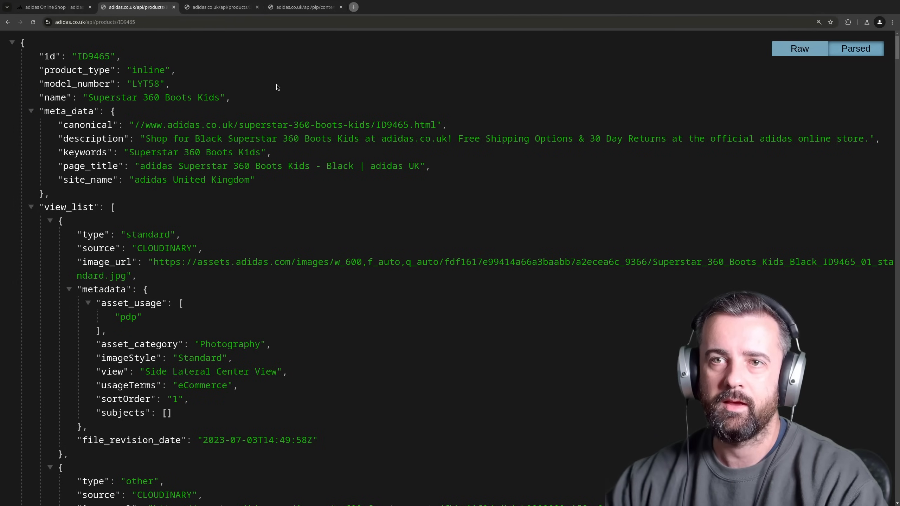
- Collapse the view_list, asset and attribute_list nodes of ID9465 and scroll its pricing details
click(32, 208)
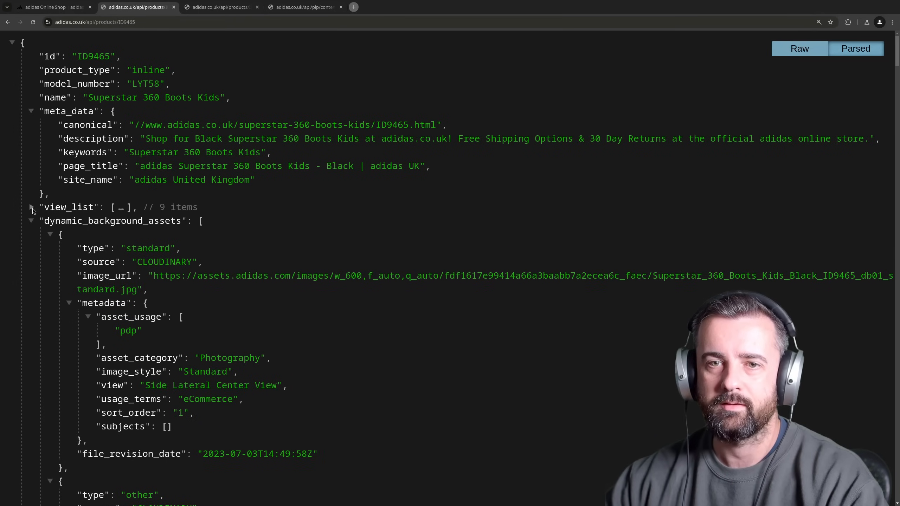
click(31, 221)
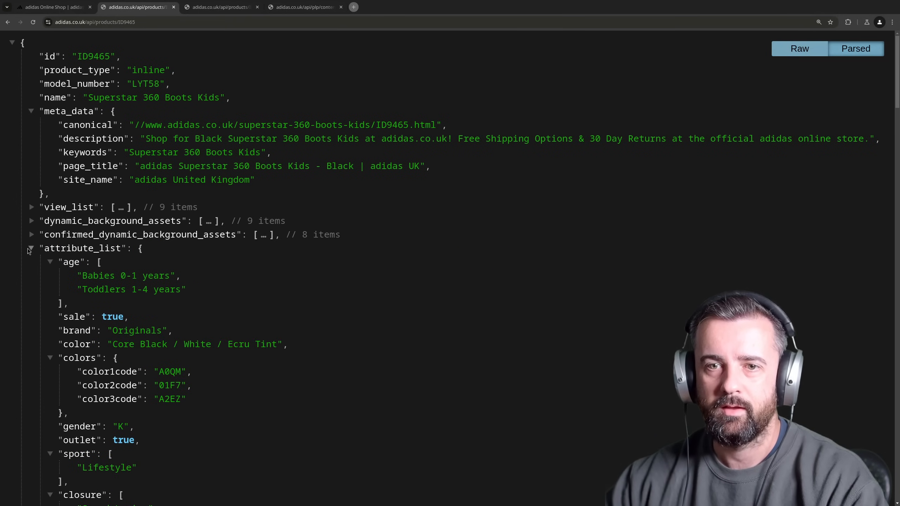
click(31, 248)
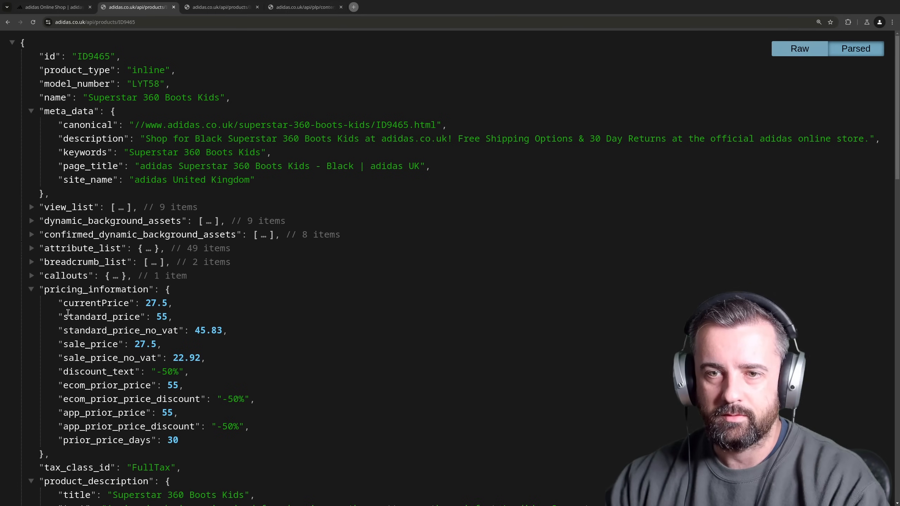
scroll(down, 3)
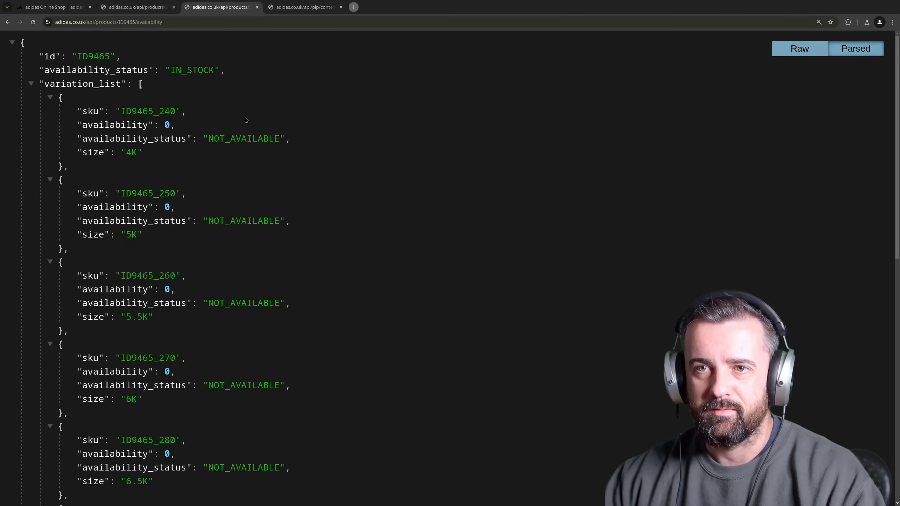
scroll(down, 3)
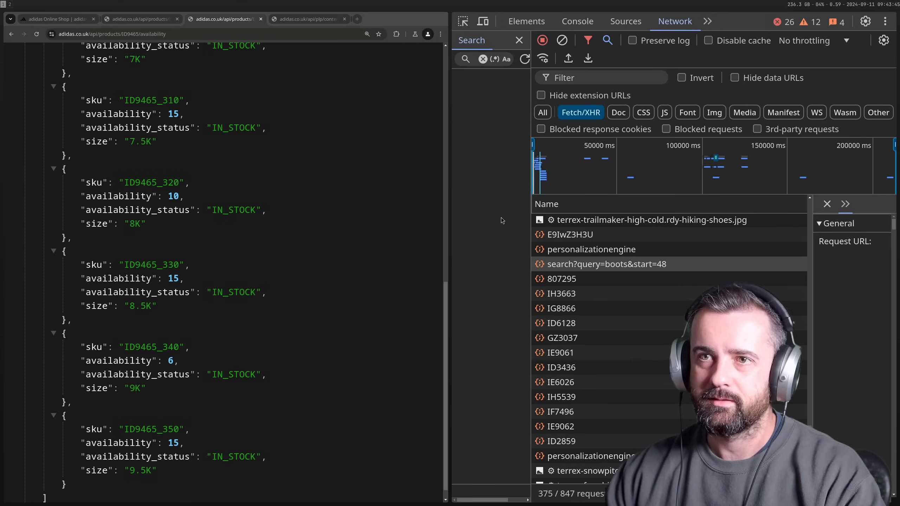
mouse_move(518, 247)
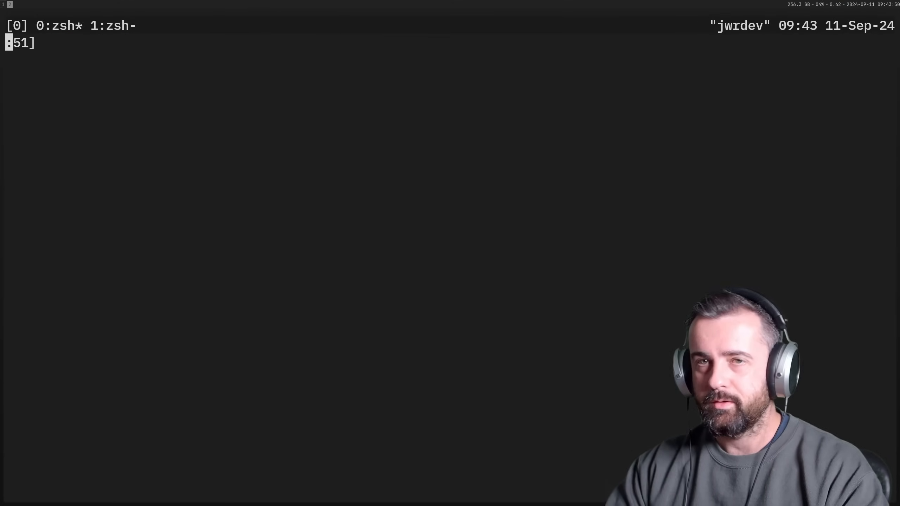
- Create a virtual environment with python3 -m venv venv and activate it
text(python3)
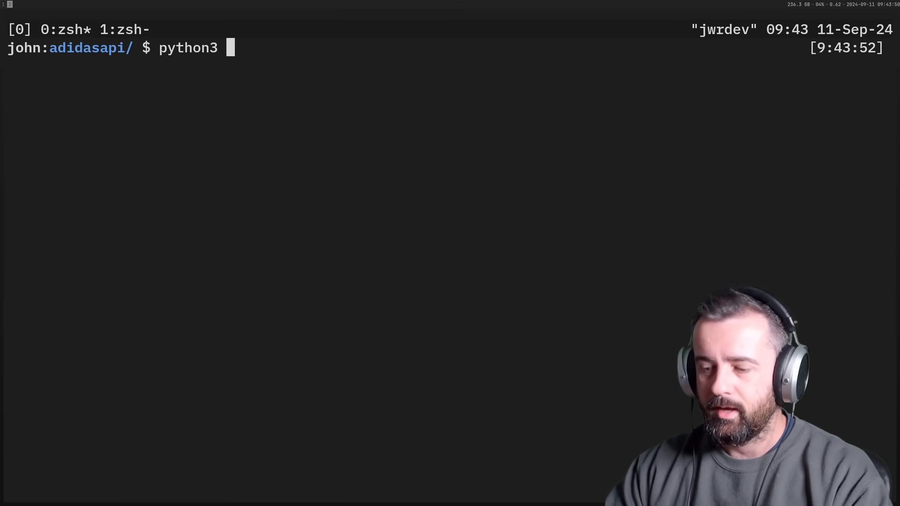
text(-m venv)
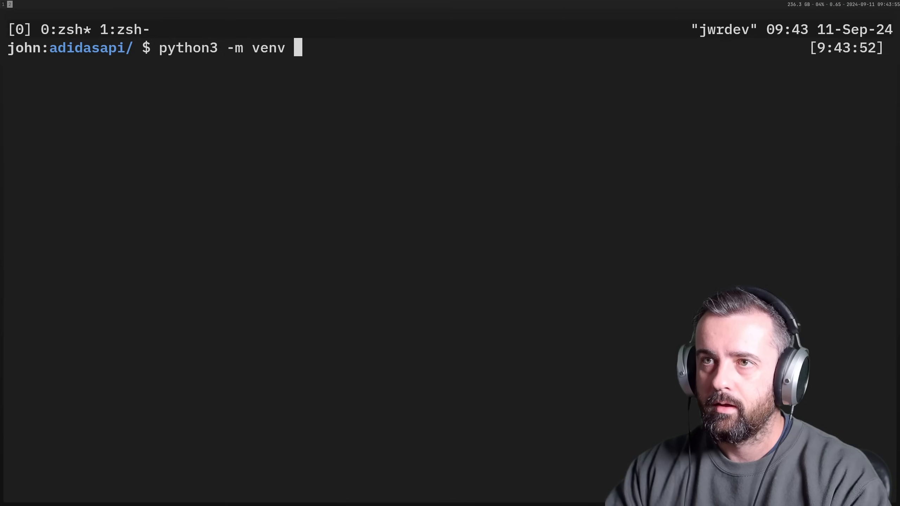
text(venv)
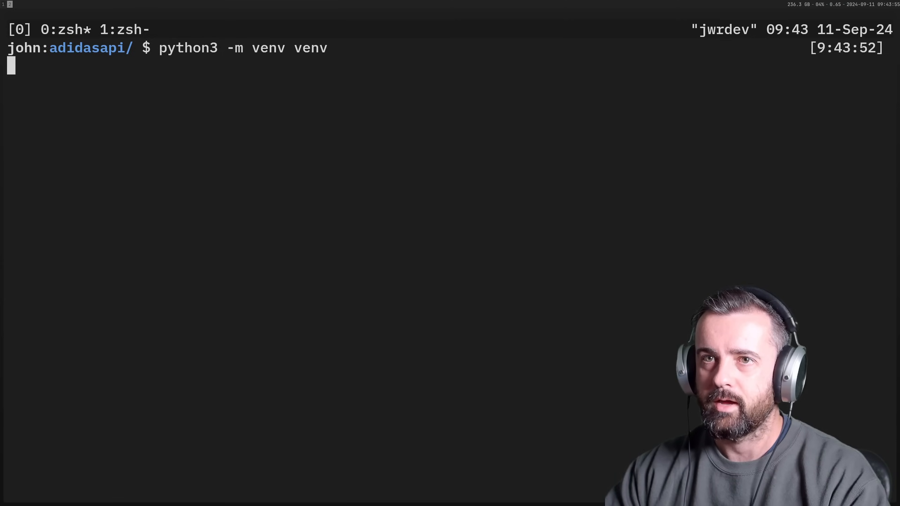
text(act)
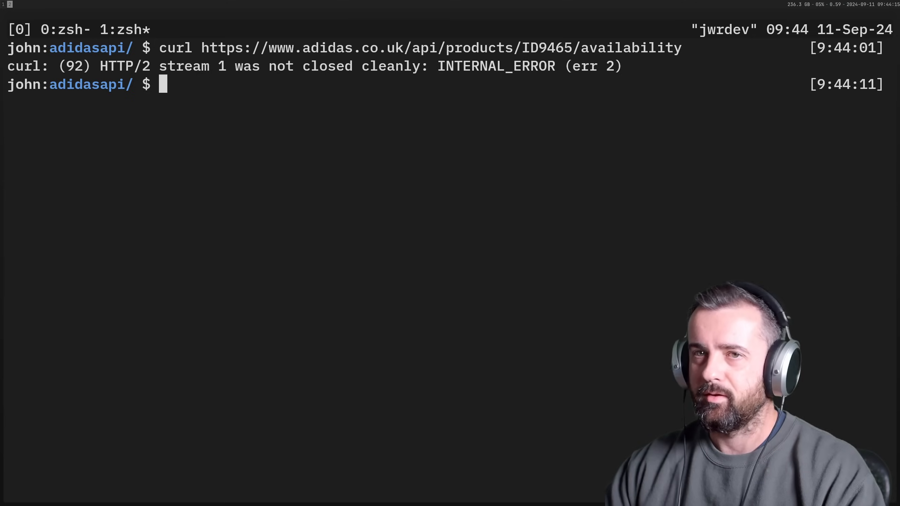
- In python3, run requests.get on the ID9465 availability URL, interrupt the hang with Ctrl+C, and exit
text(python3)
text(resp)
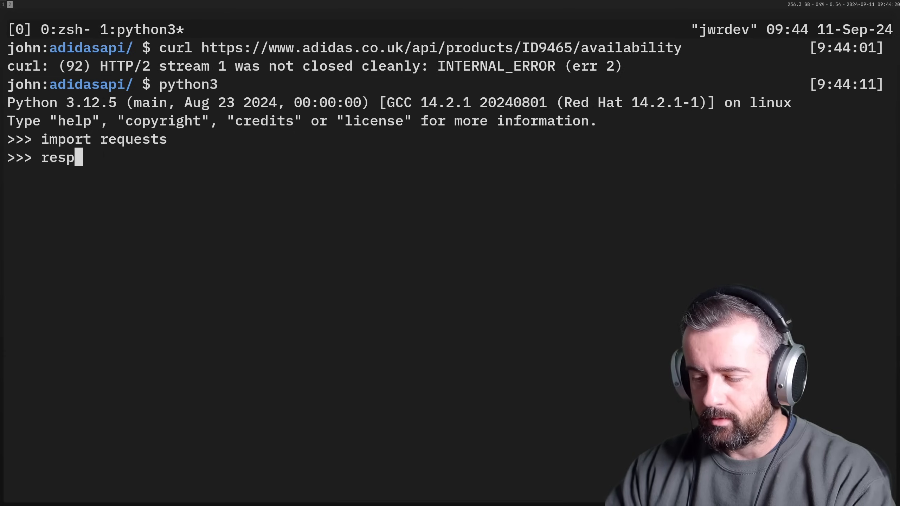
text(= req)
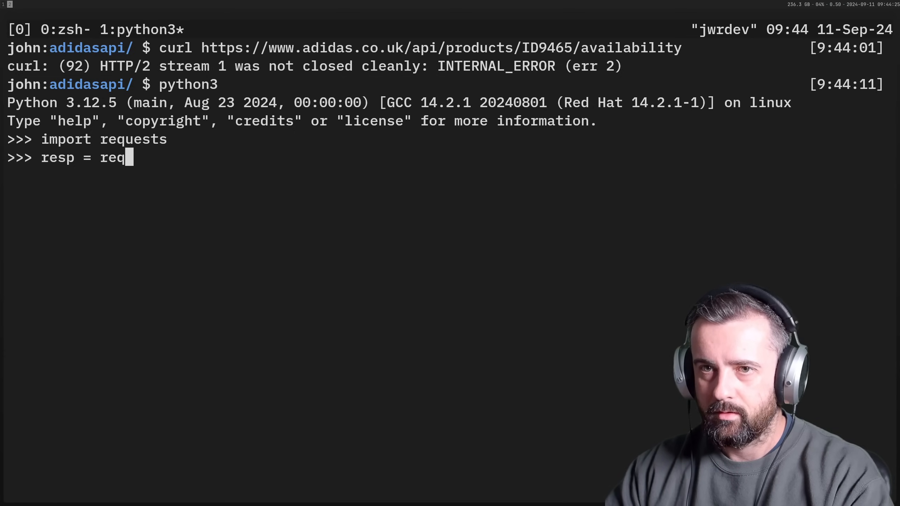
text(uests.get("https://www.adidas.co.uk/api/products/ID9465/availability)
text(clear)
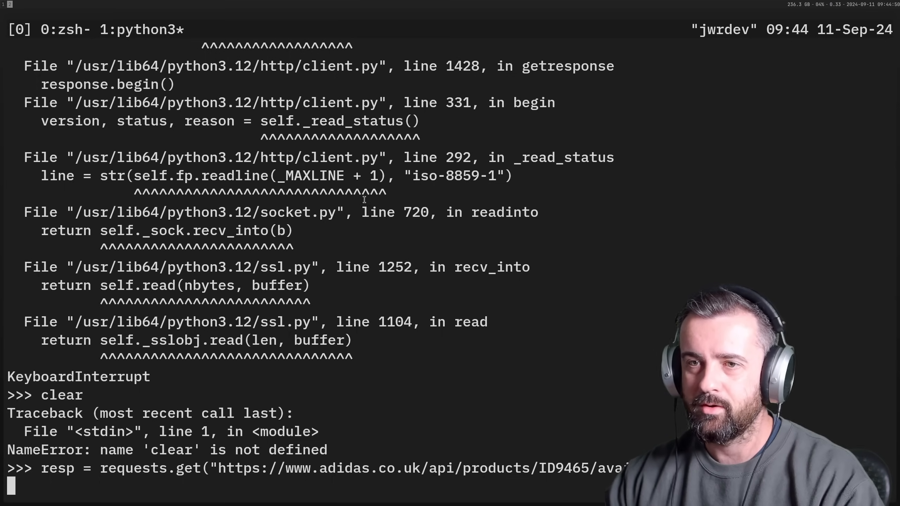
key(ctrl+c)
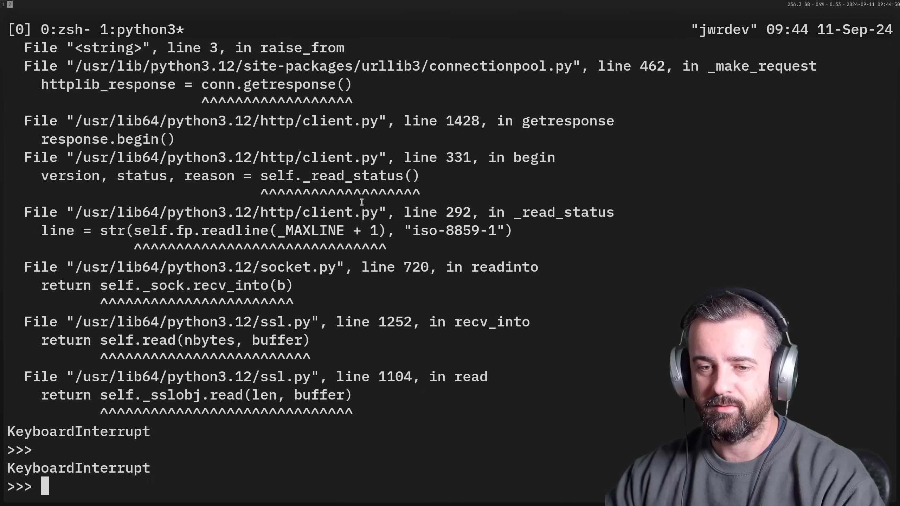
text(he)
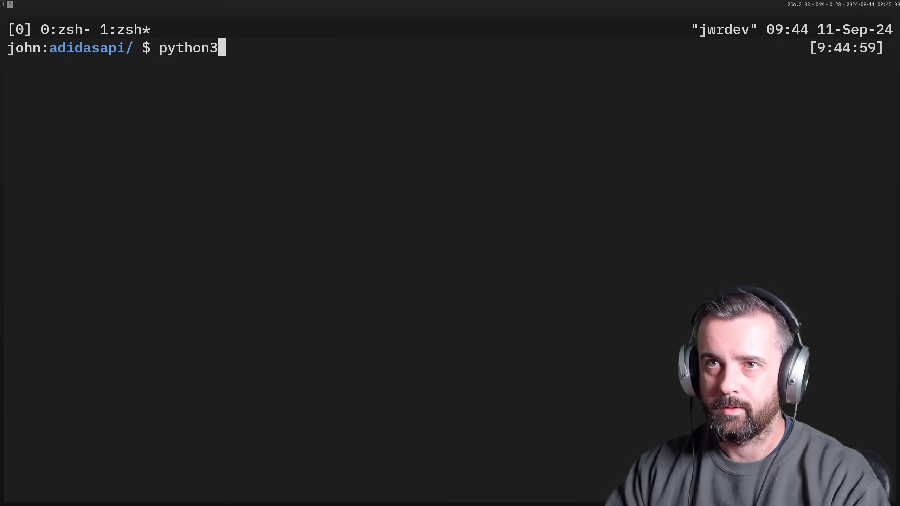
- Define a headers dict holding a Chrome User-Agent string
text(headers)
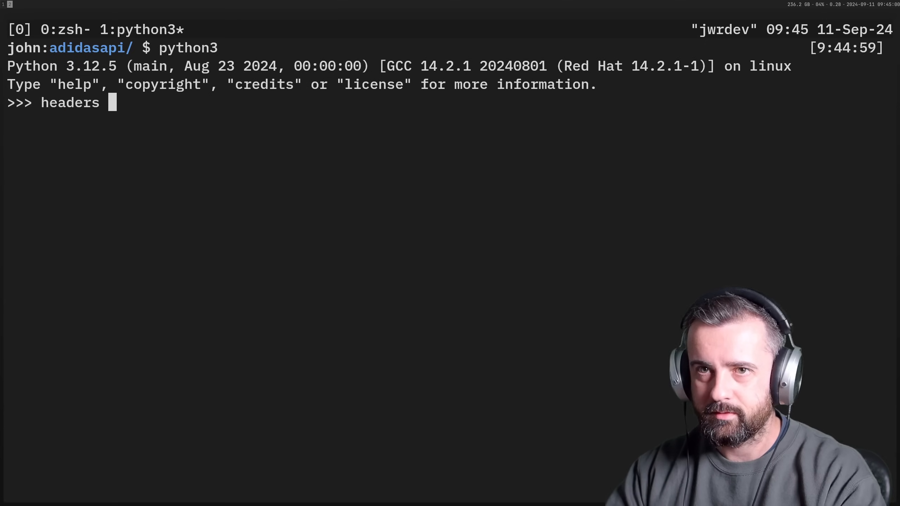
text(= {"Us)
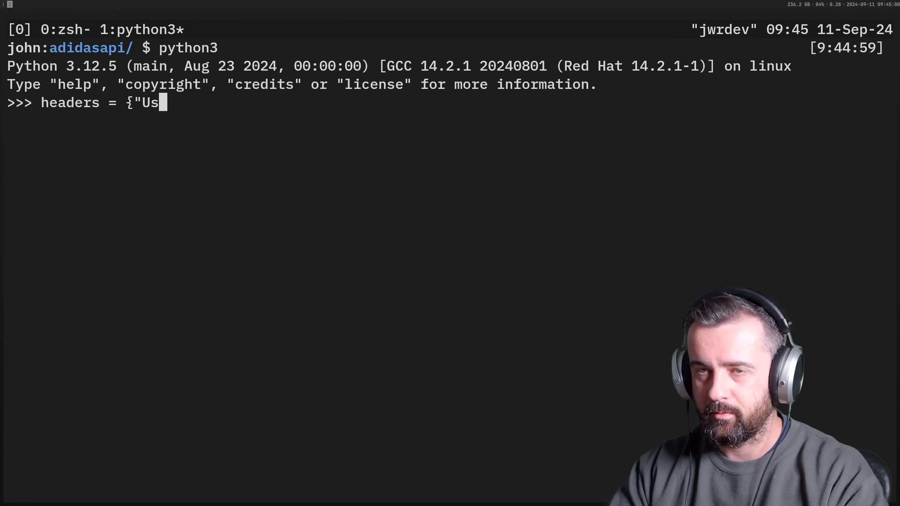
text(er-Age)
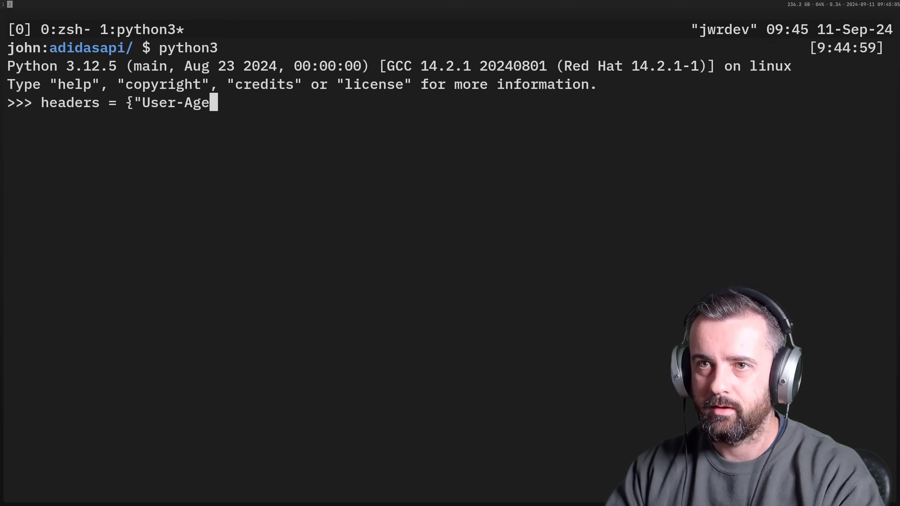
text(nt")
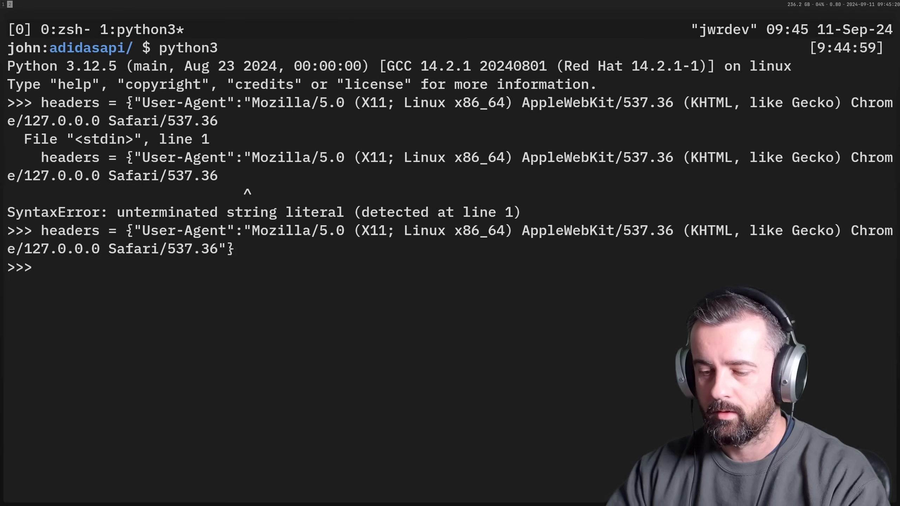
- Fetch the ID9465 product API with requests.get(headers=headers) and print resp.status_code, getting 403
text(import requests)
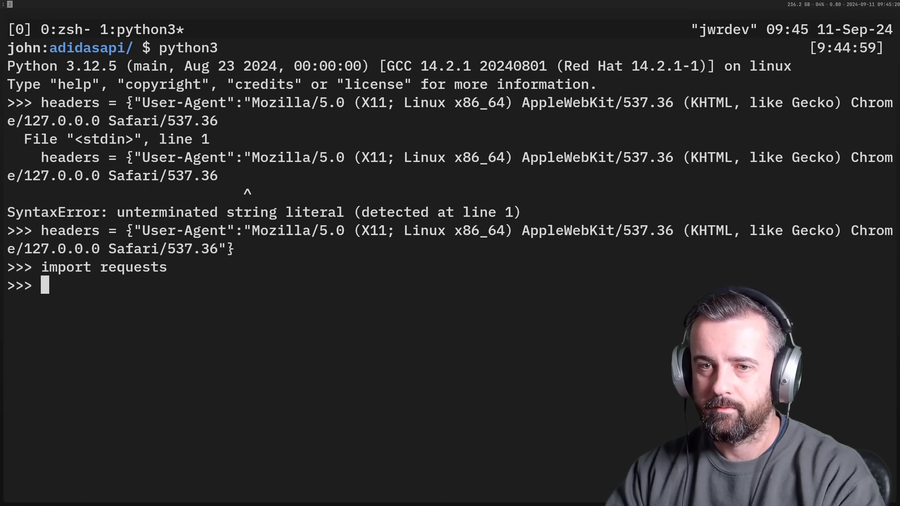
text(resp =)
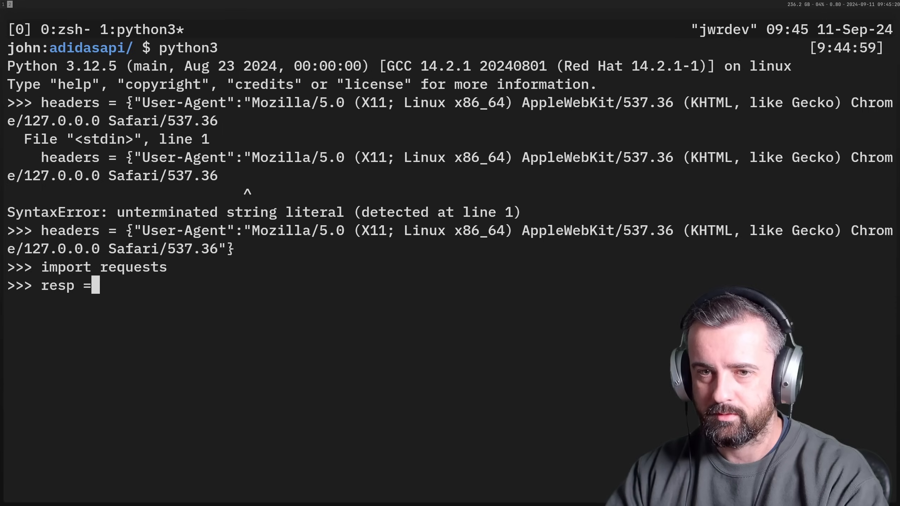
text(request.)
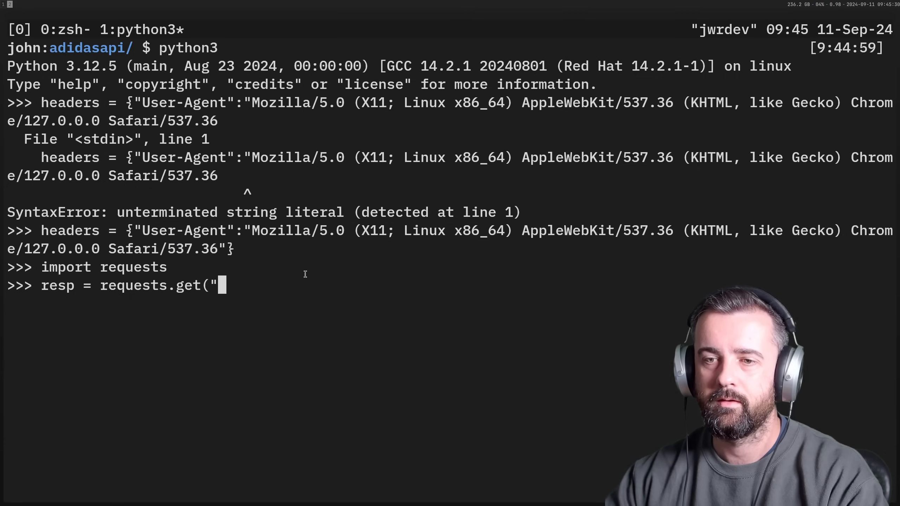
text(https://www.adidas.co.uk/api/products/ID9465", hea)
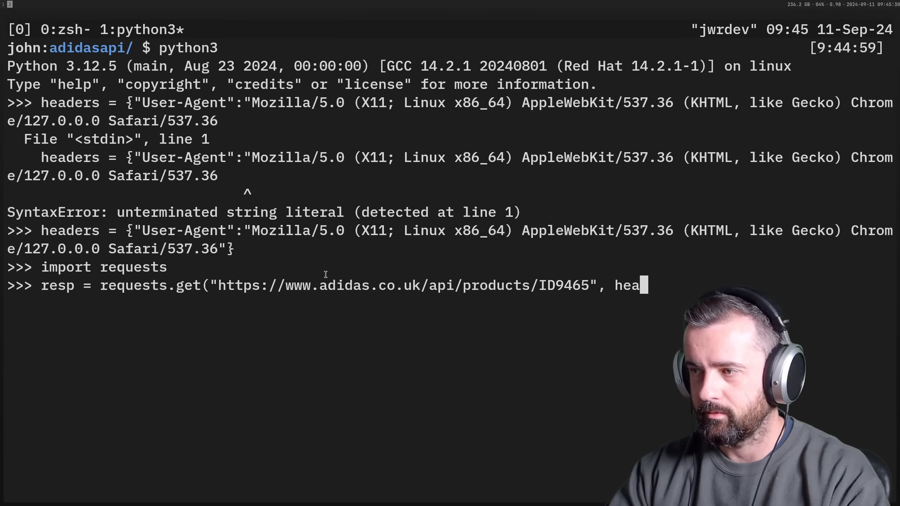
text(ders=headers)
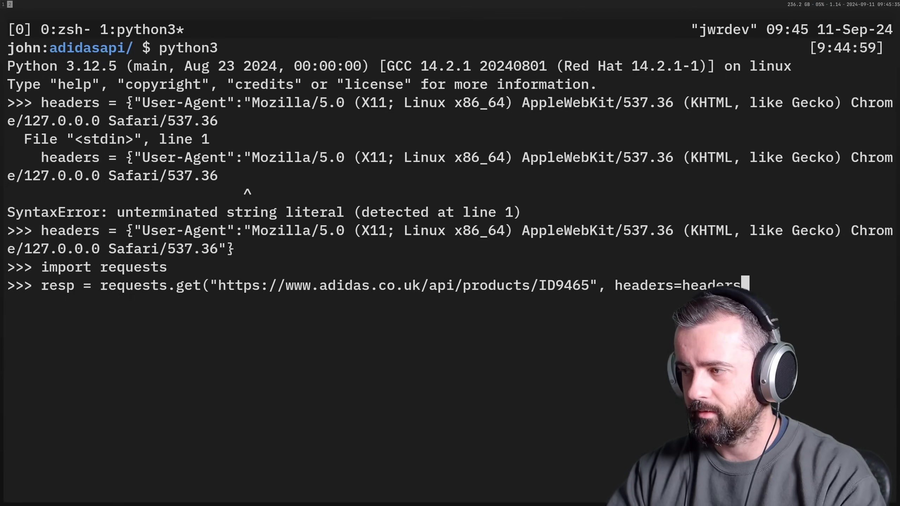
text(r)
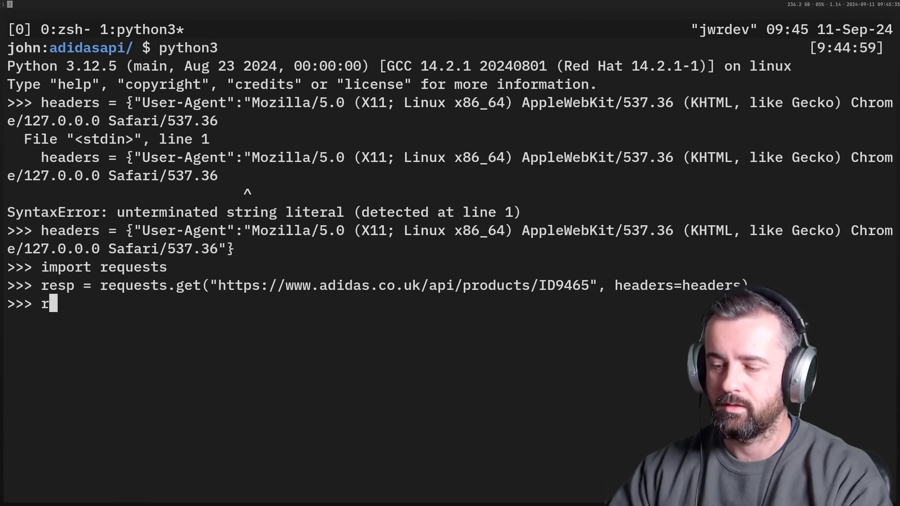
text(esp.status_code)
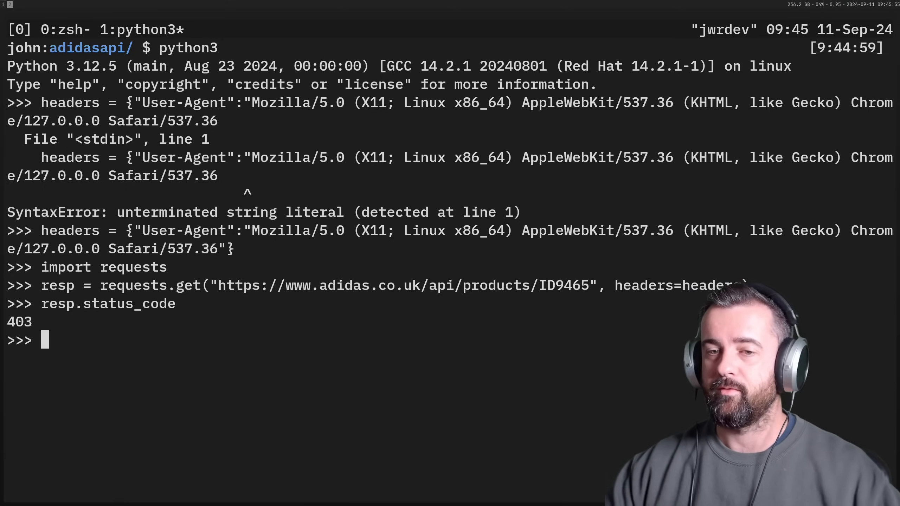
- Import requests from curl_cffi as cureq in the Python session
text(imp)
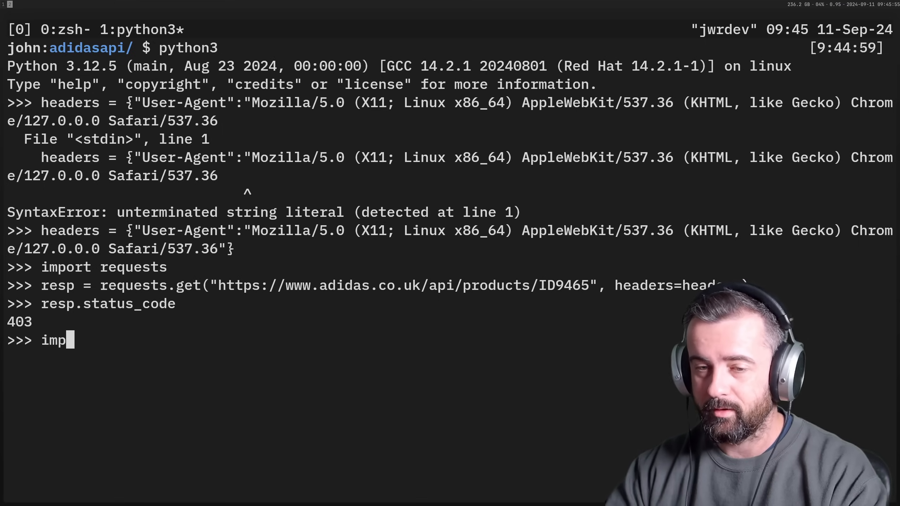
key(BackSpace)
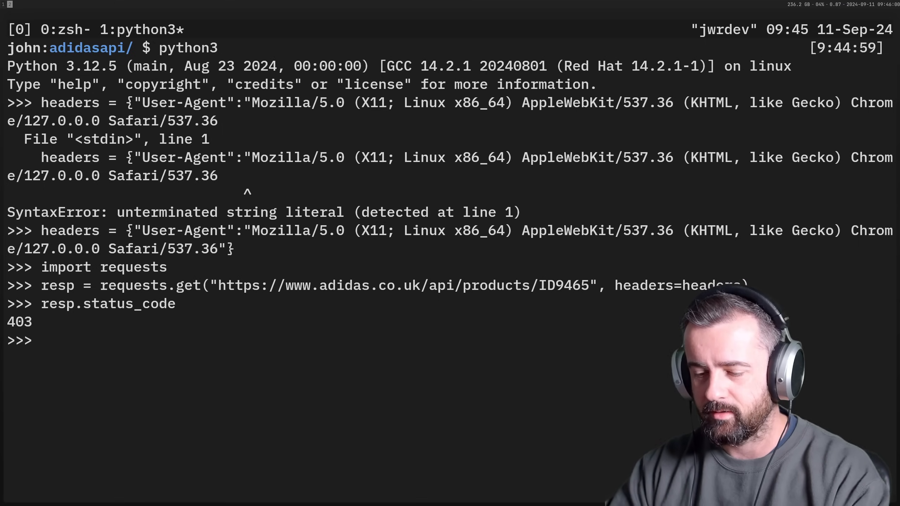
text(import)
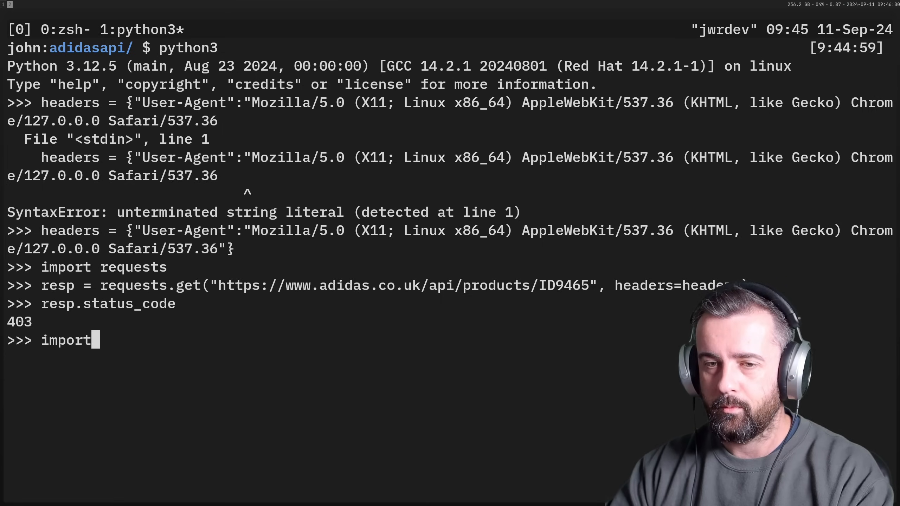
text(from curl)
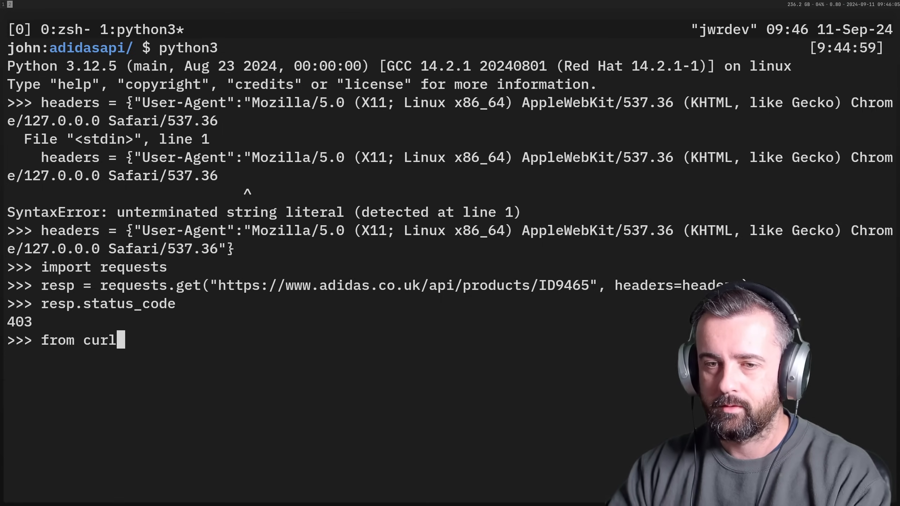
text(_cffi impo)
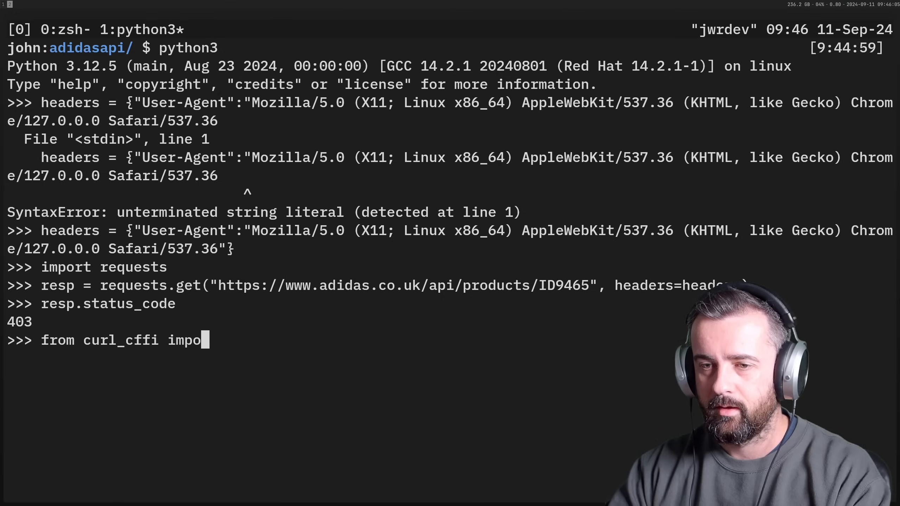
text(rt requests)
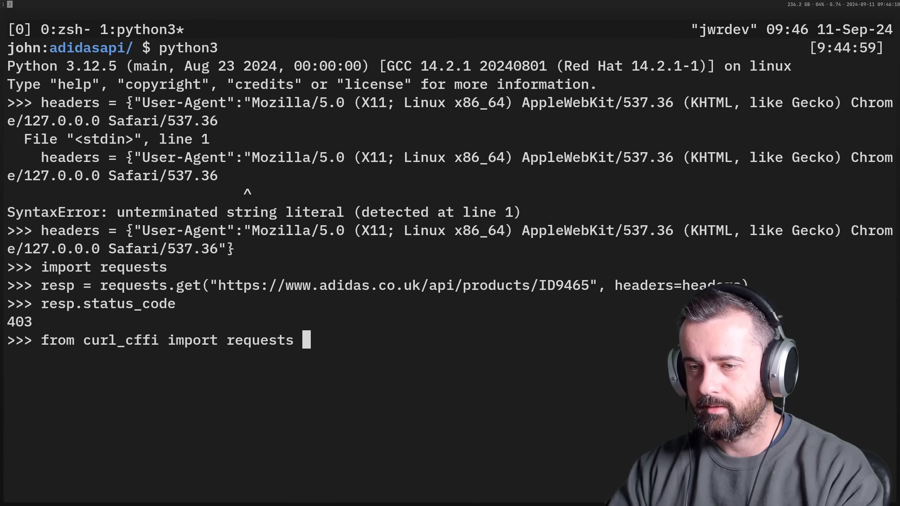
text(as cureq)
text(resp = cureq.get("https://www.adidas.co.uk/api/products/ID9465/availability)
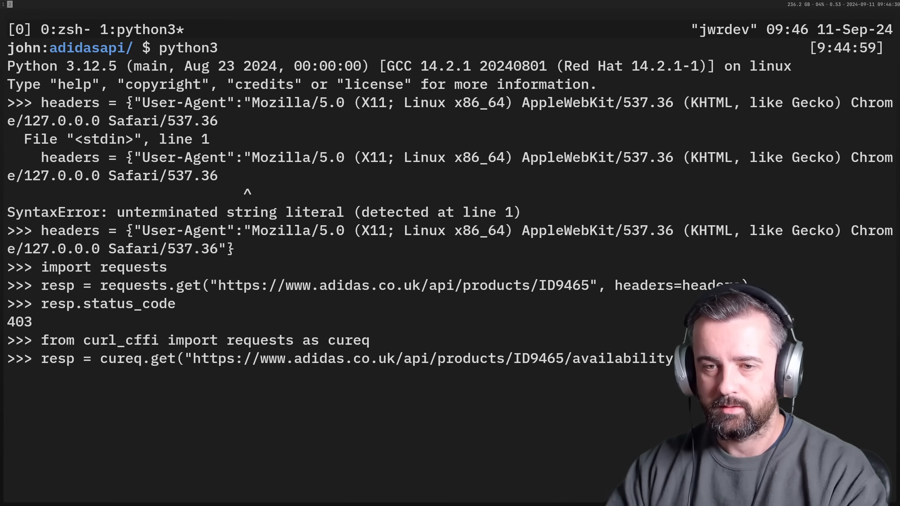
- Check resp.status_code (403), then retry cureq.get with impersonate="chrome" to get 200
text(resp.status_code)
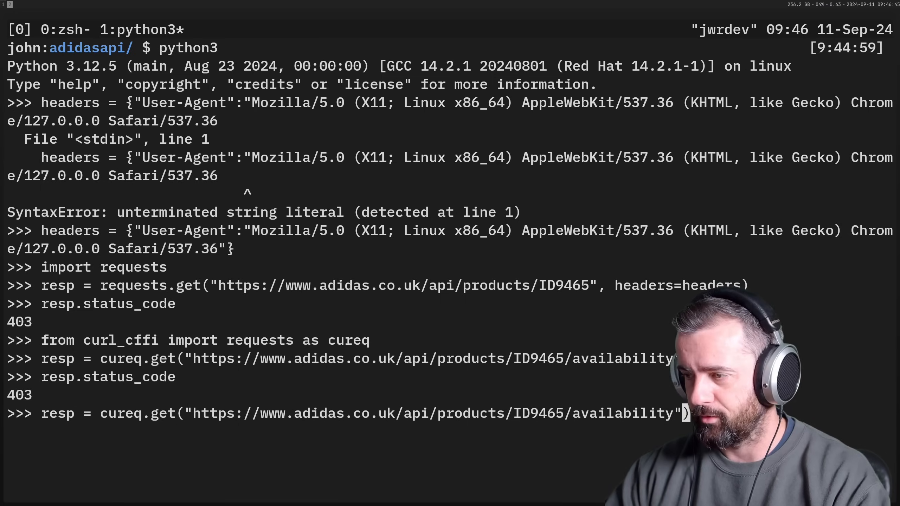
text(,)
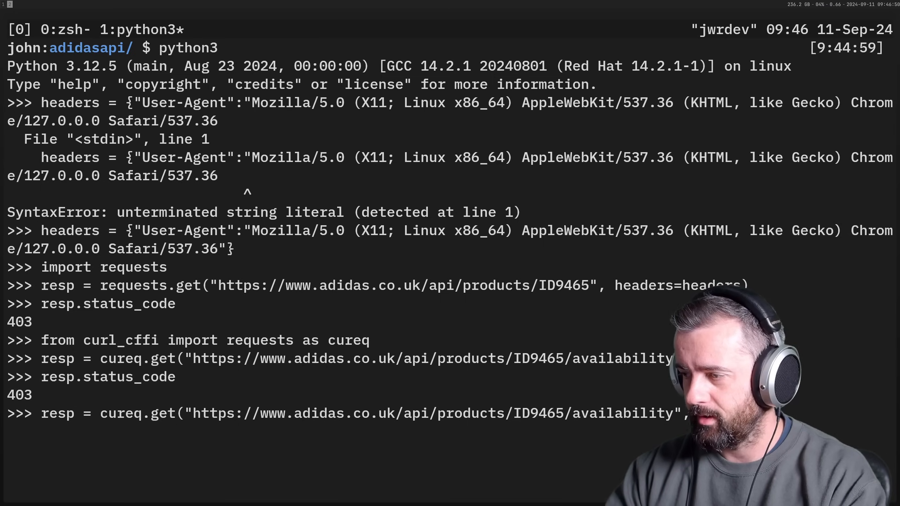
text(="H)
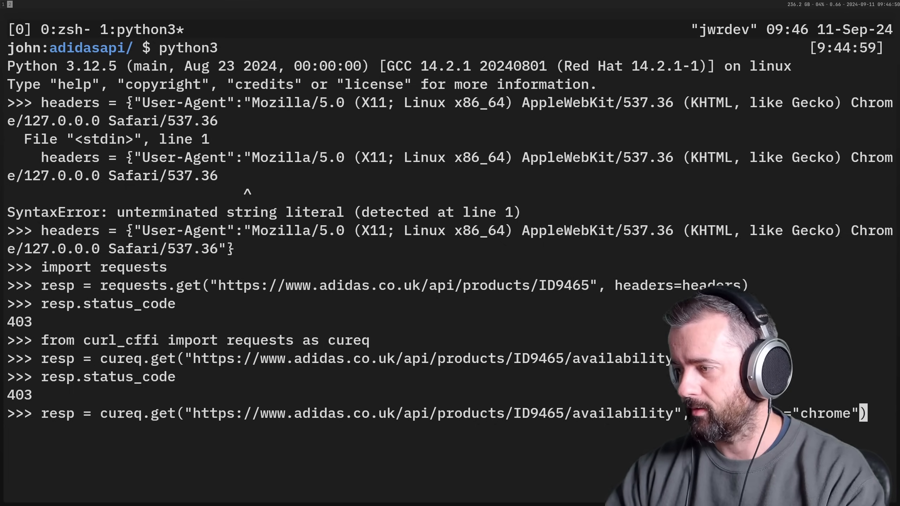
text(reps/)
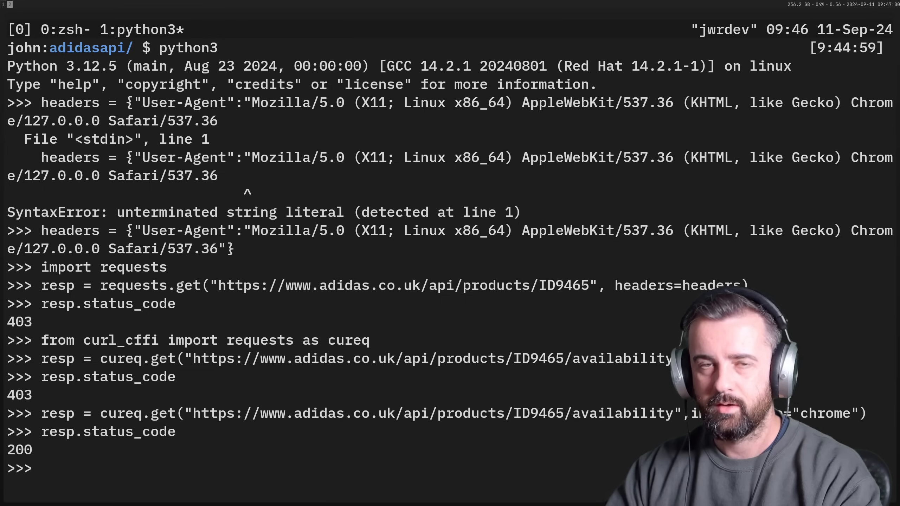
- Print the availability response data, then exit Python back to the shell
text(resp.st)
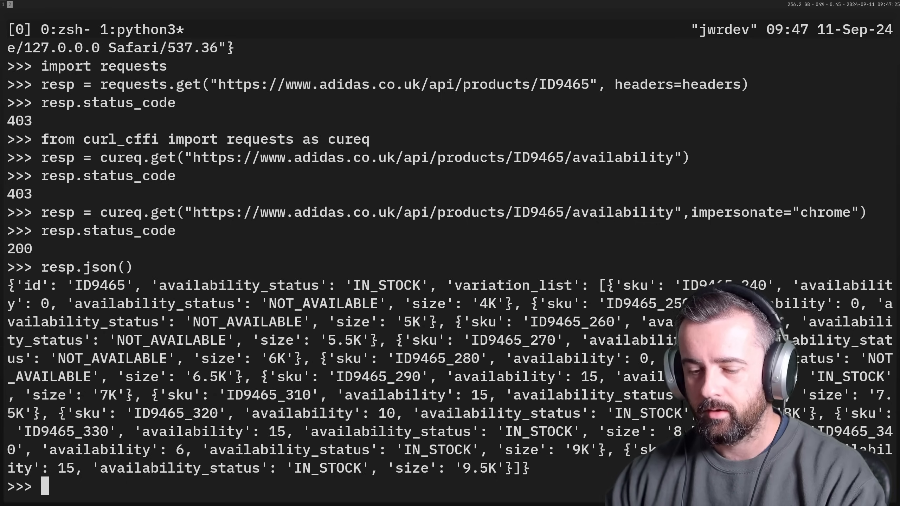
text(exit)
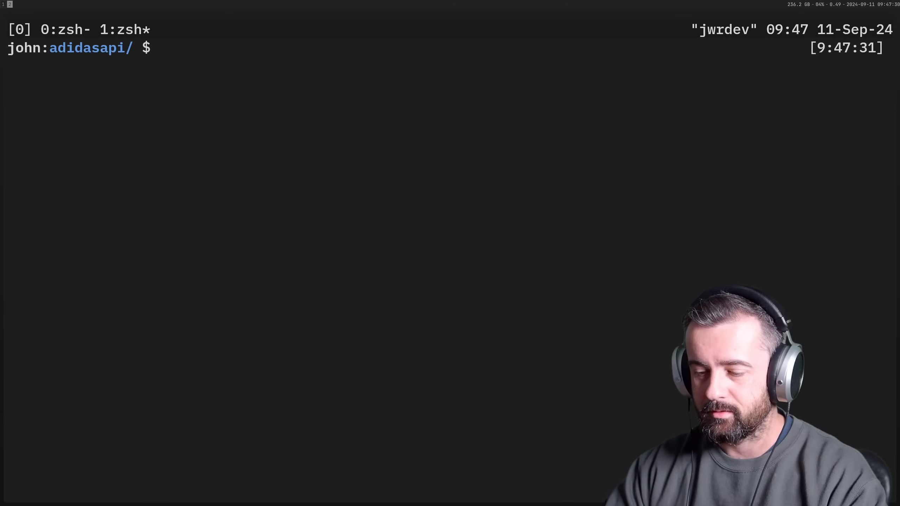
- Activate the venv, pip install curl_cffi rich pydantic, and create main.py with touch
text(act)
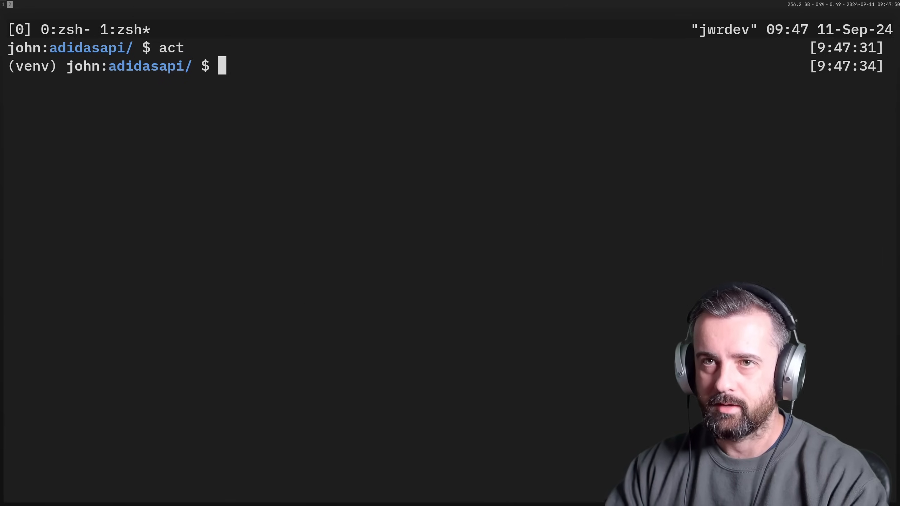
text(pouip)
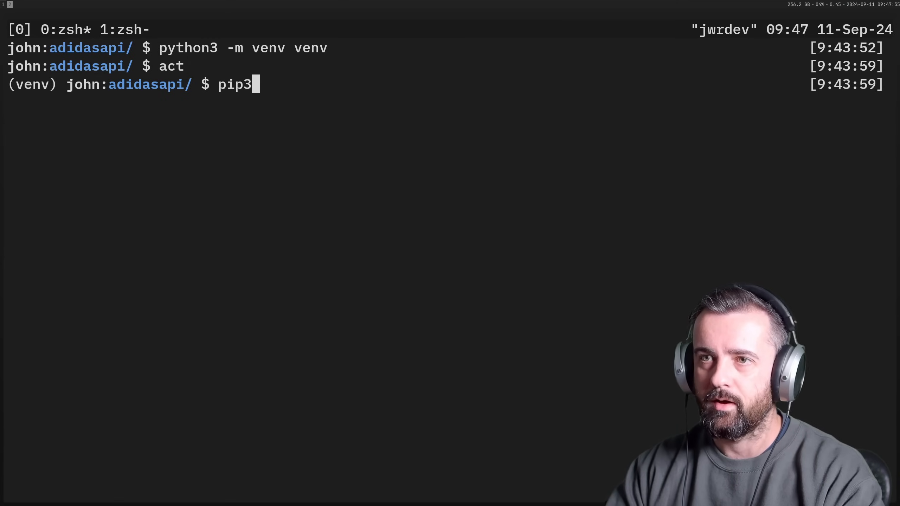
text(install curl_)
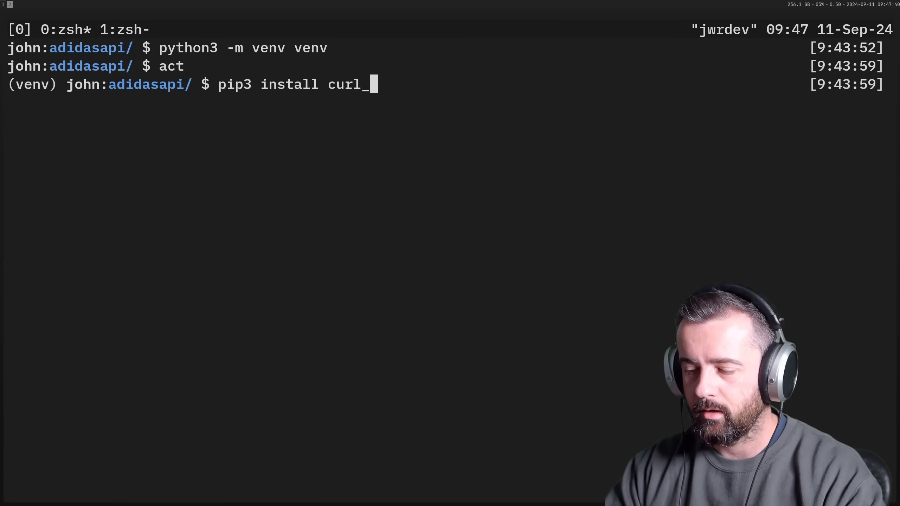
text(cffi)
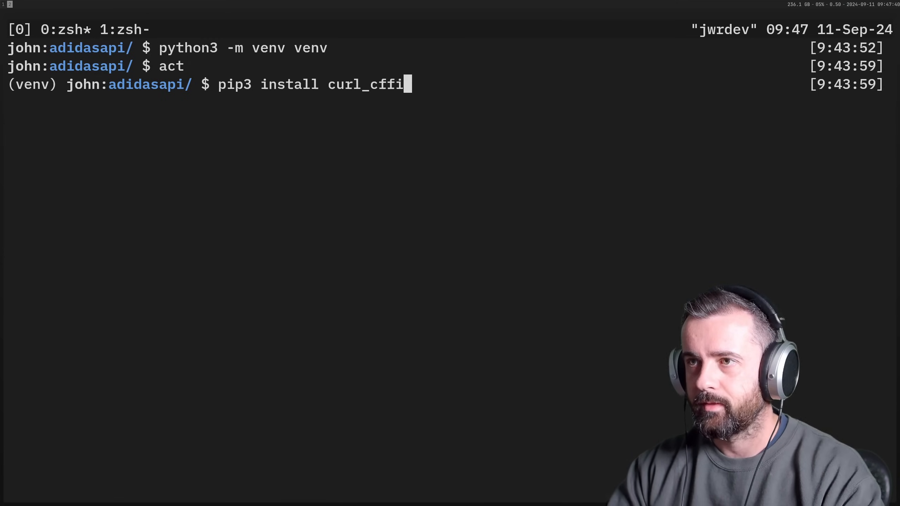
text(rich)
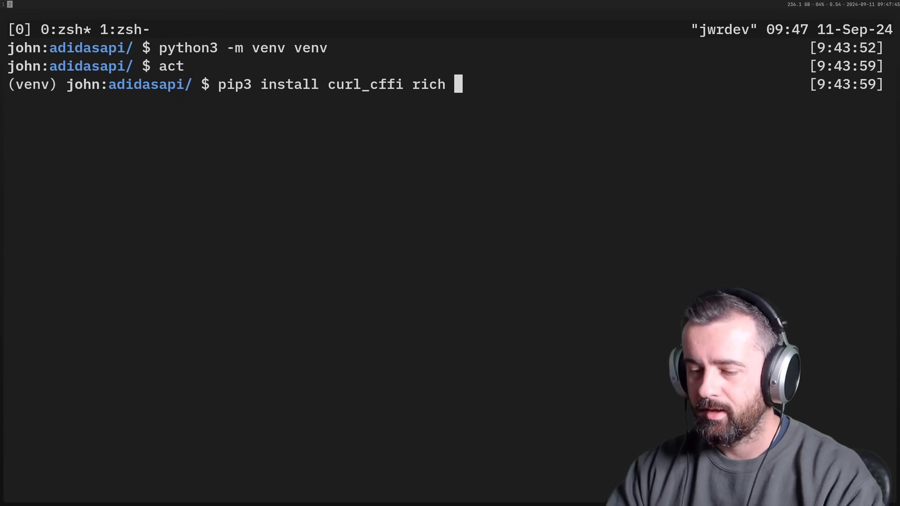
text(pydantic)
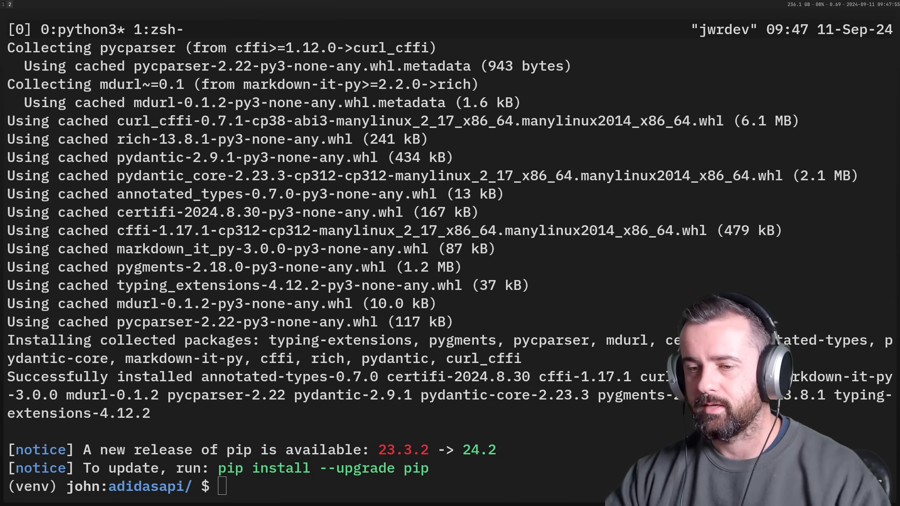
text(touch main)
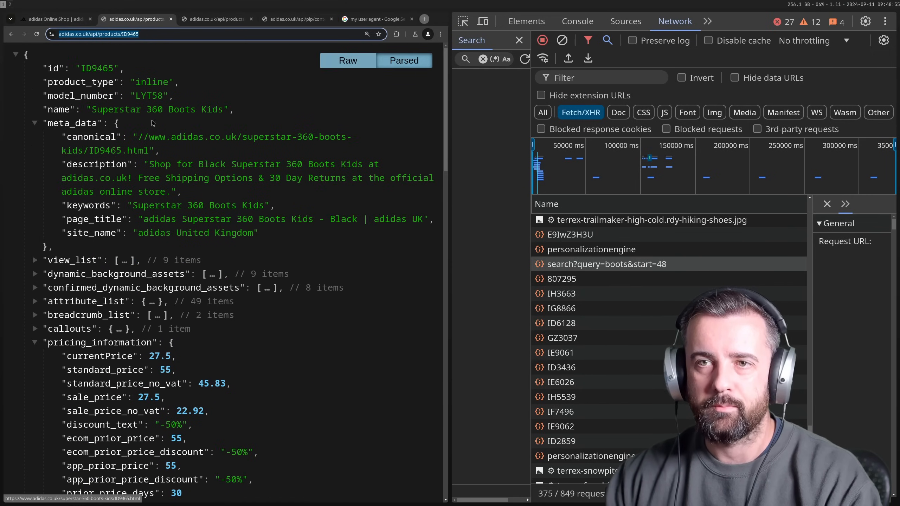
- Review the search results, availability and product JSON tabs in Chrome
click(295, 19)
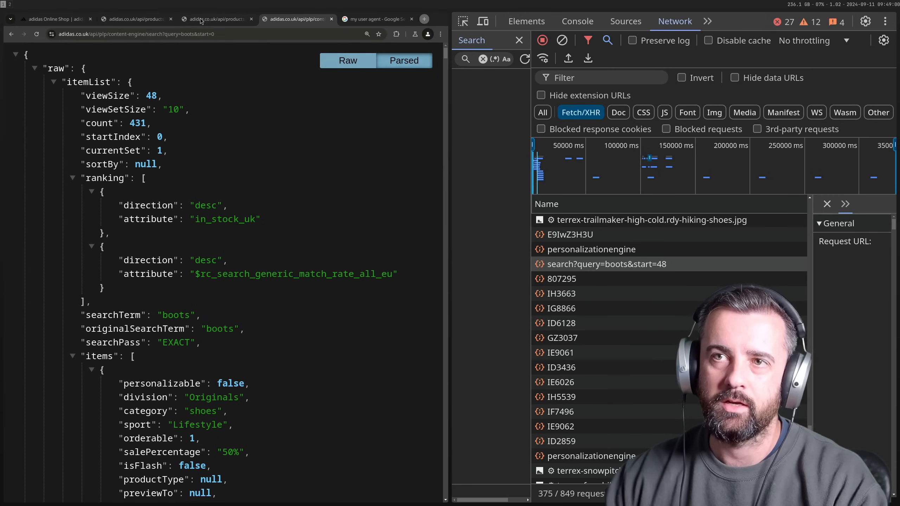
click(215, 19)
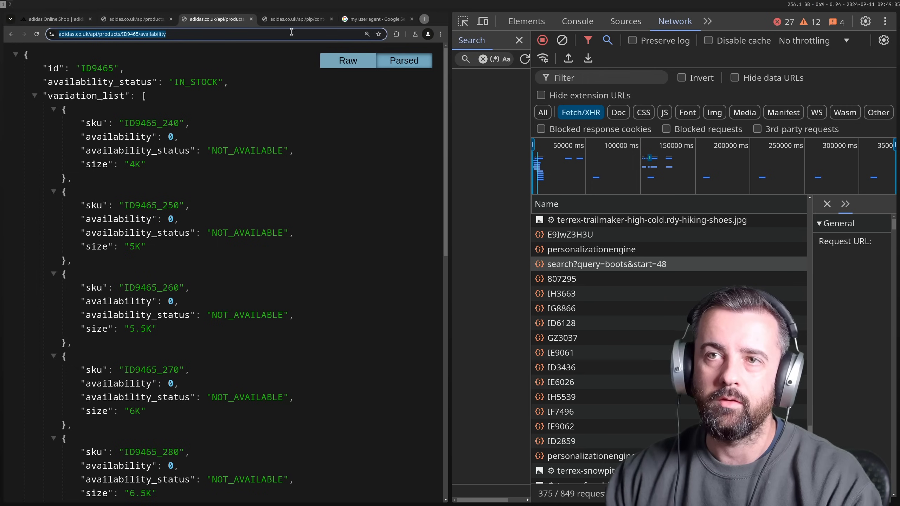
click(135, 19)
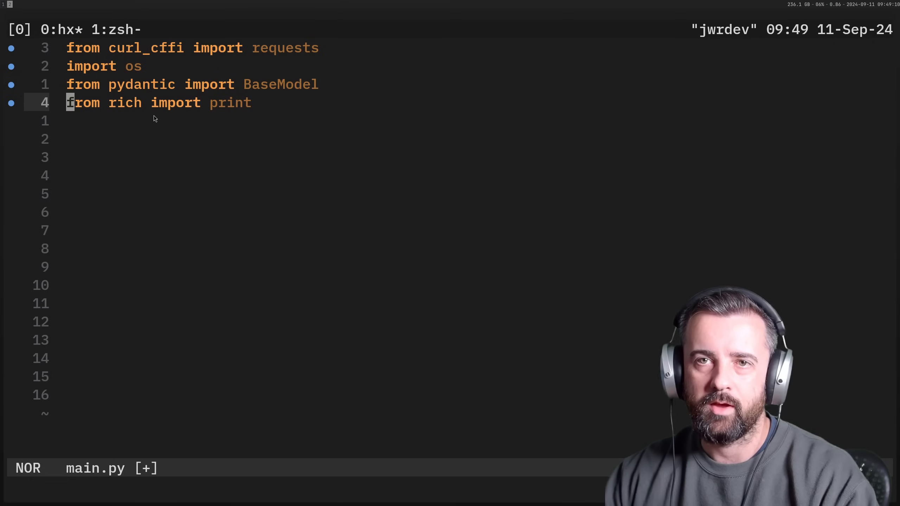
- Define SearchItem with productId and SearchResponse with searchTerm and items: list[SearchItem]
text(class SearchItem(BaseModel):)
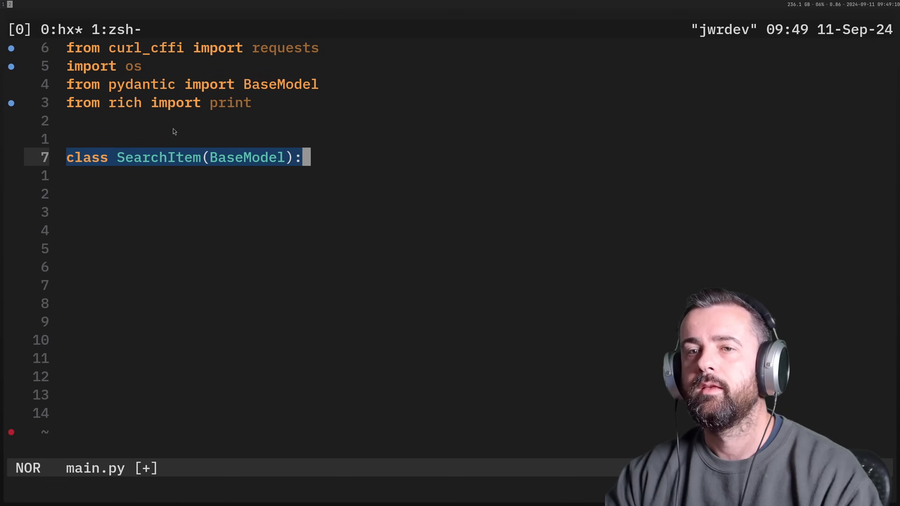
text(productId: str)
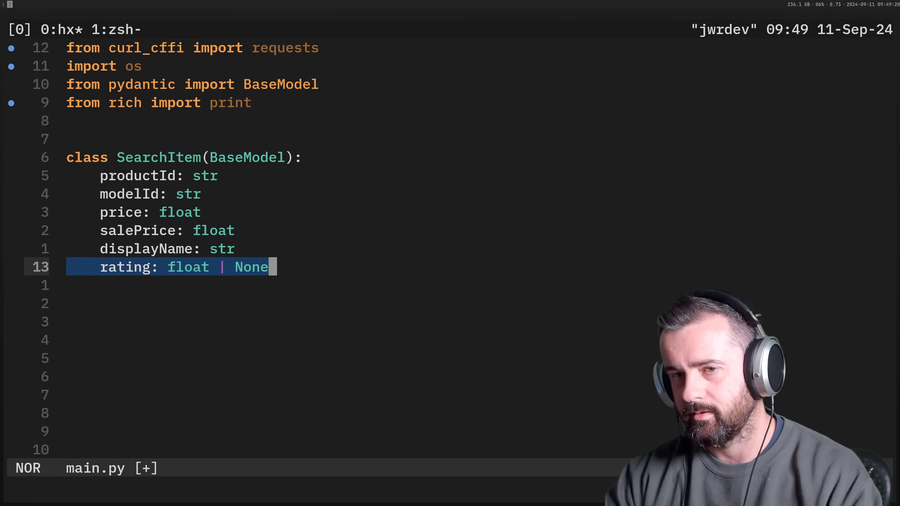
text(class SearchResponse(BaseModel):)
text(startIndex: int)
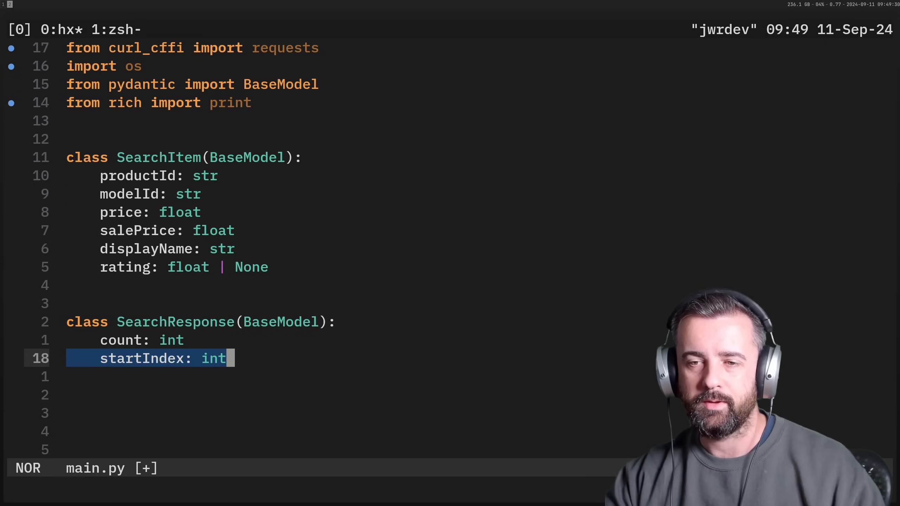
text(searchTerm: str)
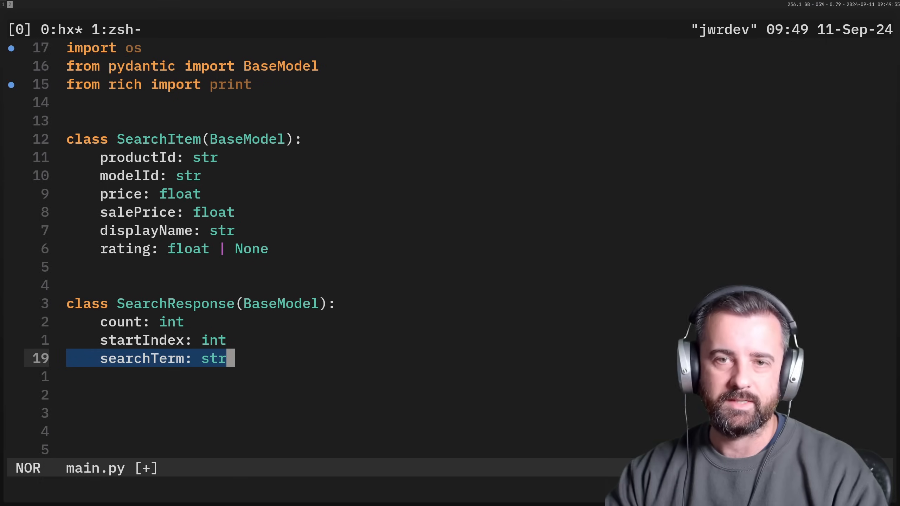
text(items: list[SearchItem])
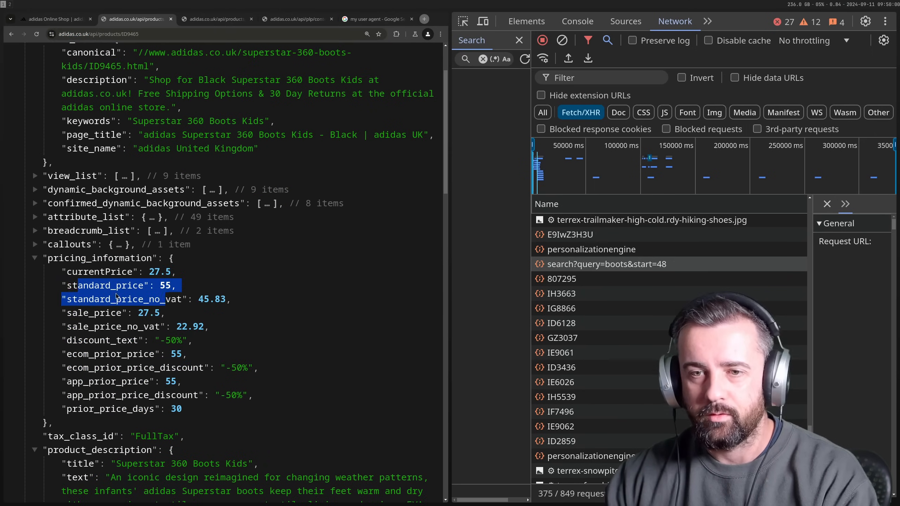
- Scroll the product JSON down to the pricing_information fields
scroll(down, 3)
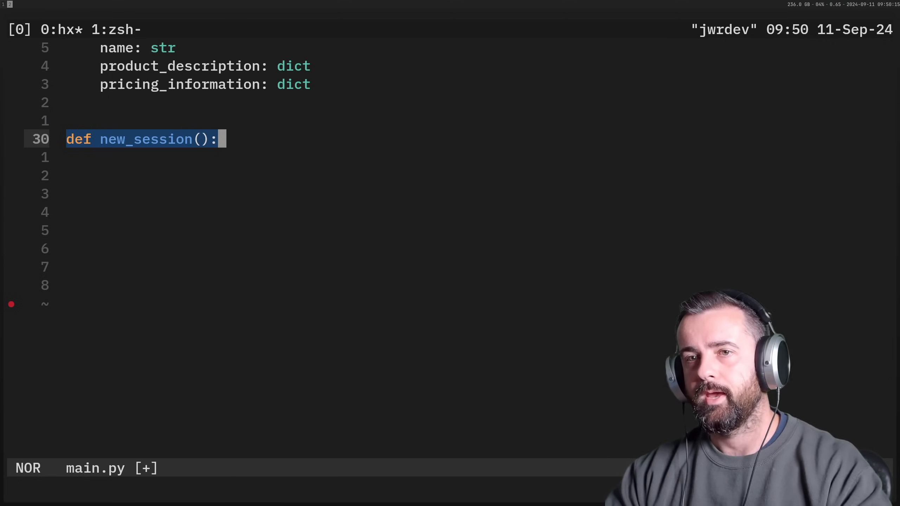
- Write new_session returning requests.Session(impersonate="chrome", proxy=stickyproxy) and parse search results into SearchResponse
text(session = requests.Session(impersonate="chrome", proxy=os.getenv("stickyproxy")))
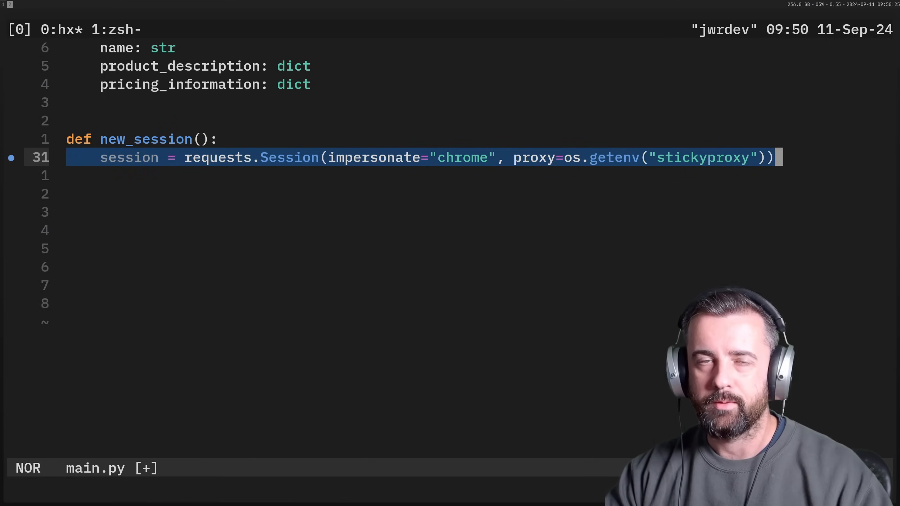
text(return session)
text(resp.raise_for_status()
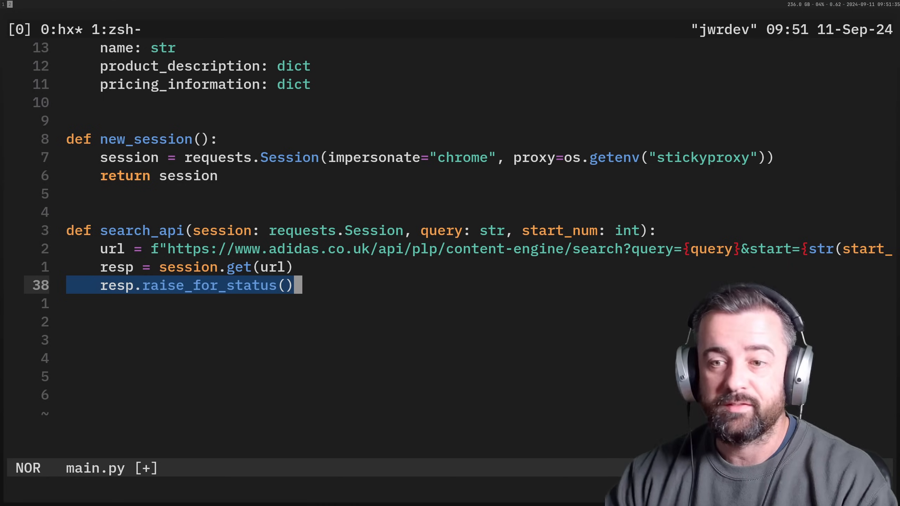
text(search = SearchResponse(**resp.json()["raw"]["itemList"]))
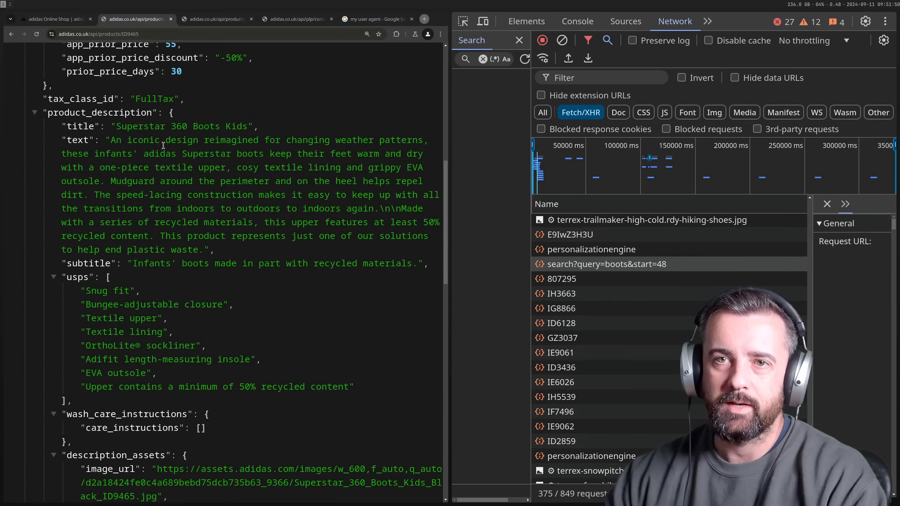
- Review the availability and boots search responses in Chrome, then bring Helix back to front
click(215, 19)
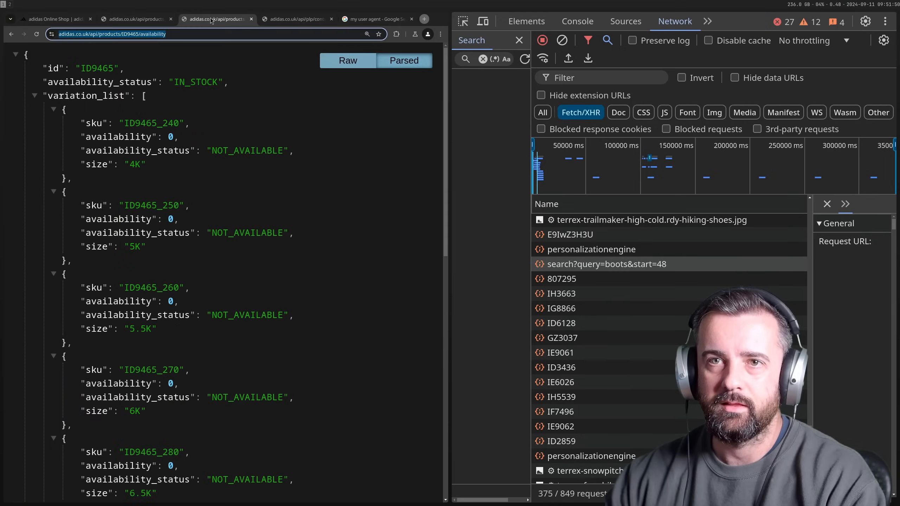
click(296, 19)
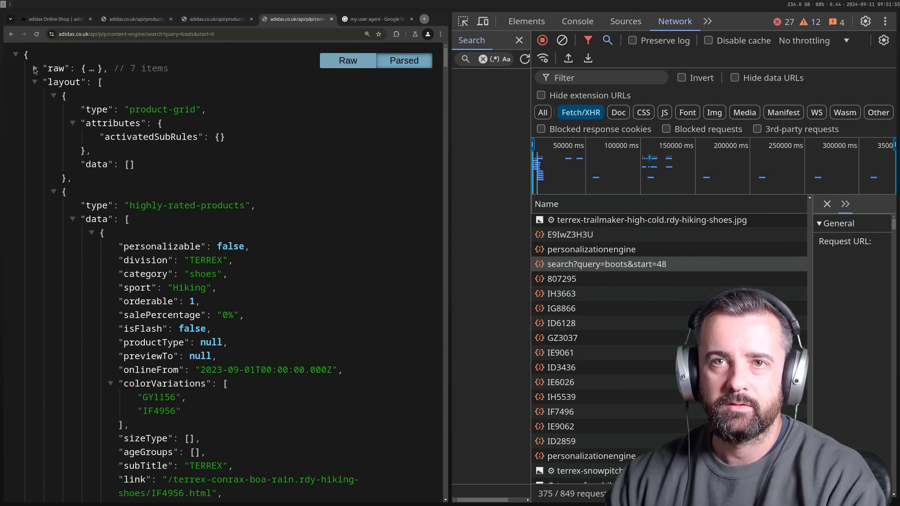
click(34, 68)
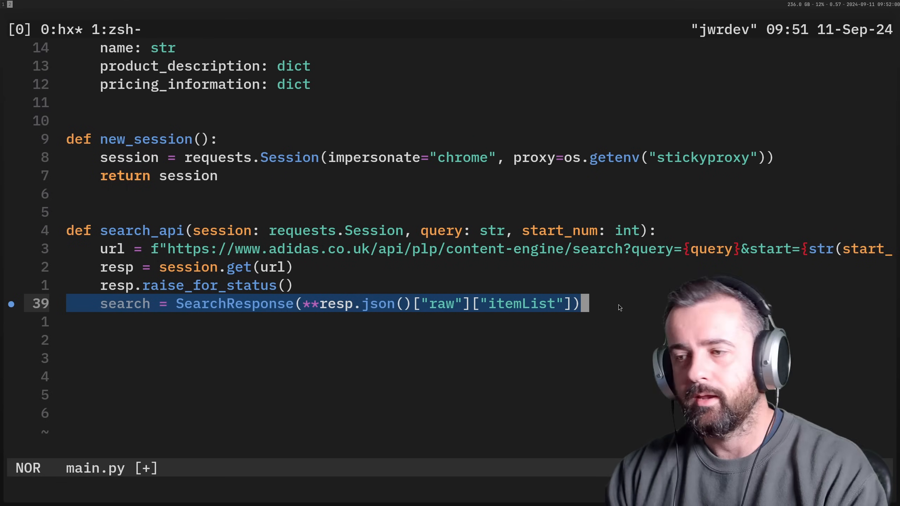
- Finish search_api with return search and add detail_api fetching /api/products/{item.productId} returning product
text(return search)
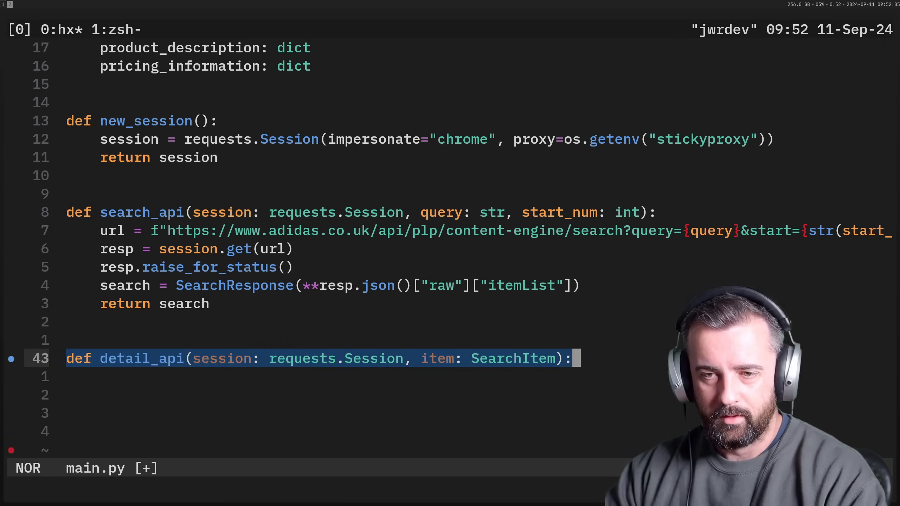
text(url = f"https://www.adidas.co.uk/api/products/{item.productId}")
text(product = ItemDetail(**resp.json()
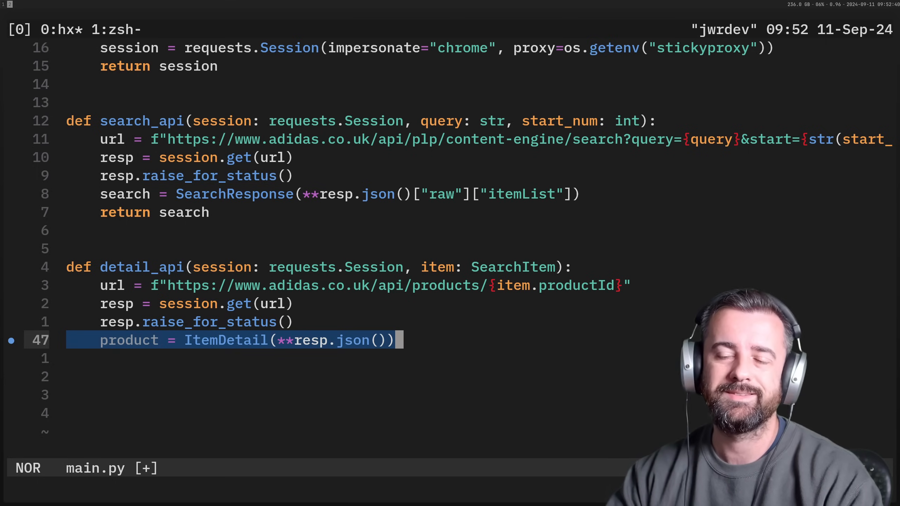
text(return product)
text(session = new_session()
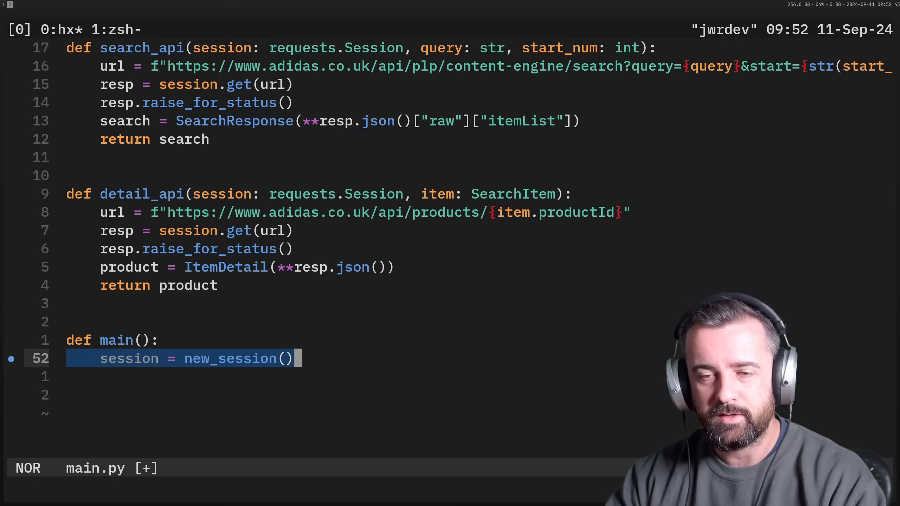
- Start main() with search_api(session, "hoody", 1) and a for loop over search.items
text(search = search_api(session, "hoody", 1))
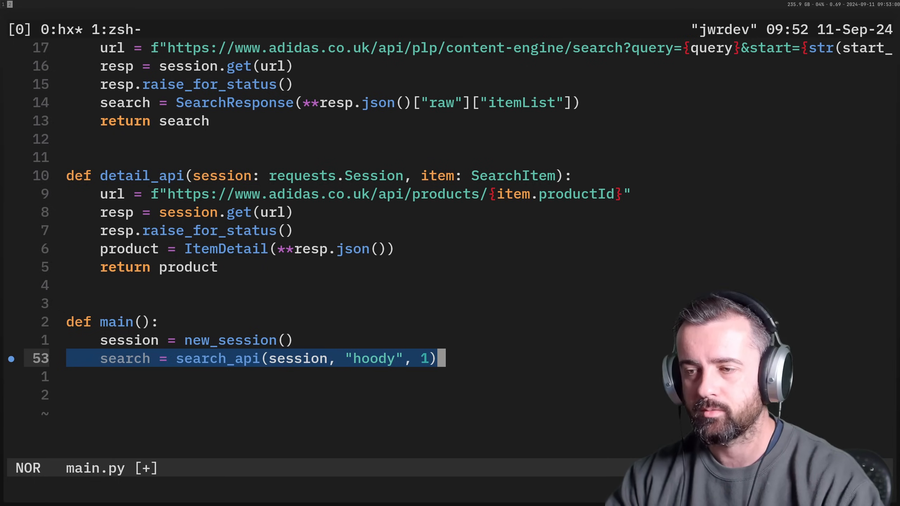
text(for item in search.items:)
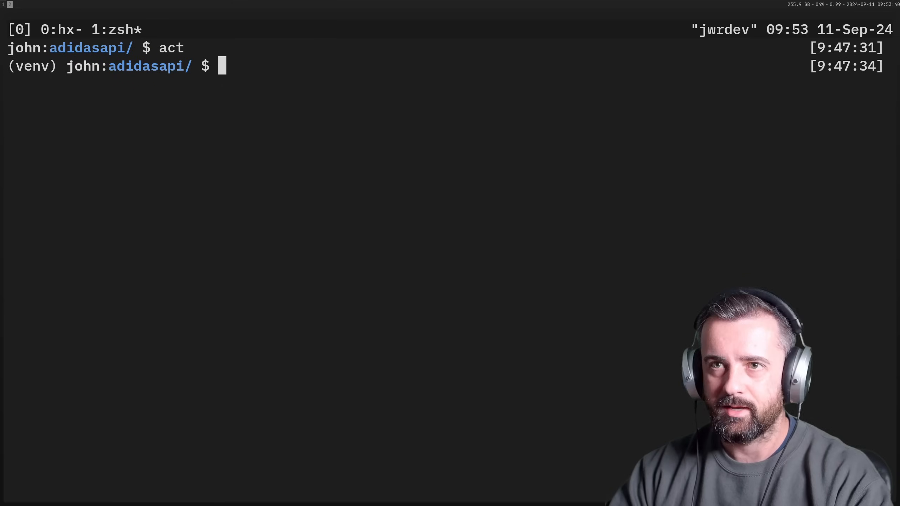
- Run py main.py in the venv and scroll through the printed hoodie product names
text(py main.py)
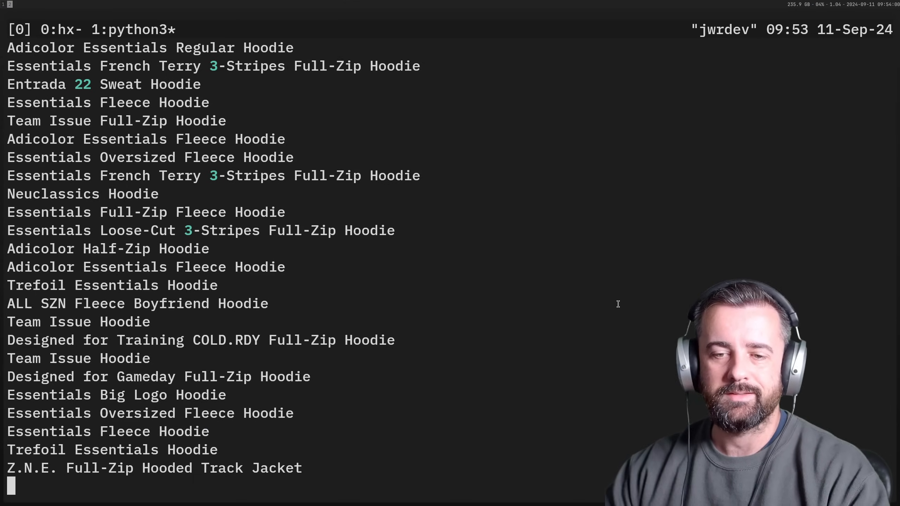
scroll(down, 3)
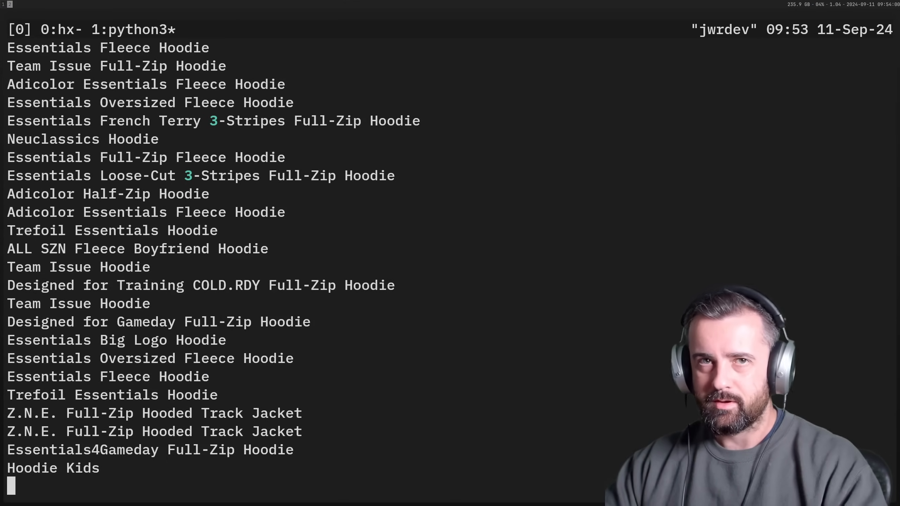
scroll(down, 3)
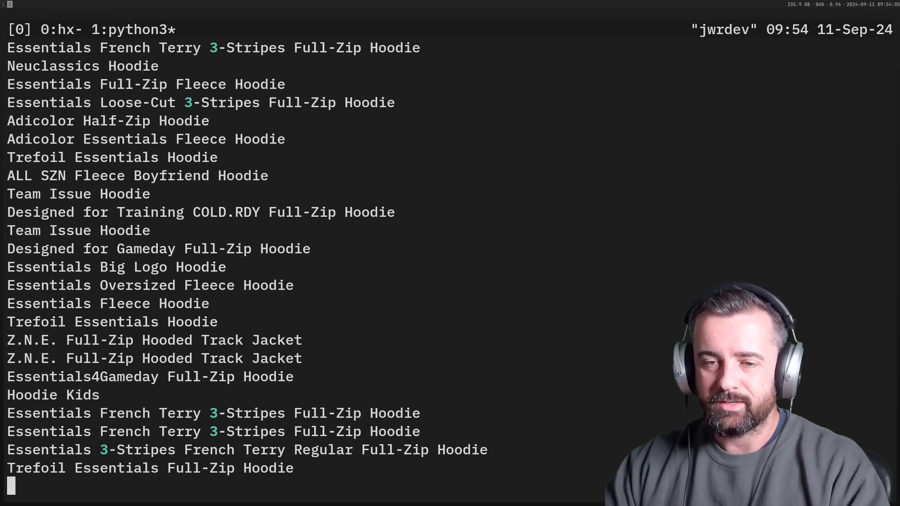